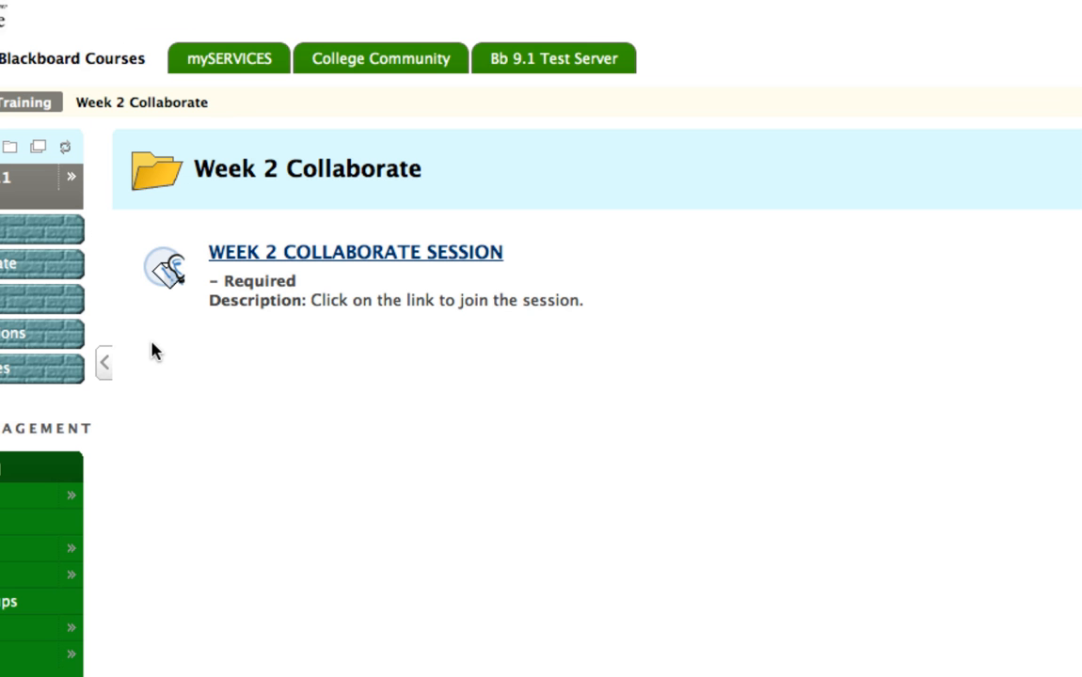
mouse_move(526, 353)
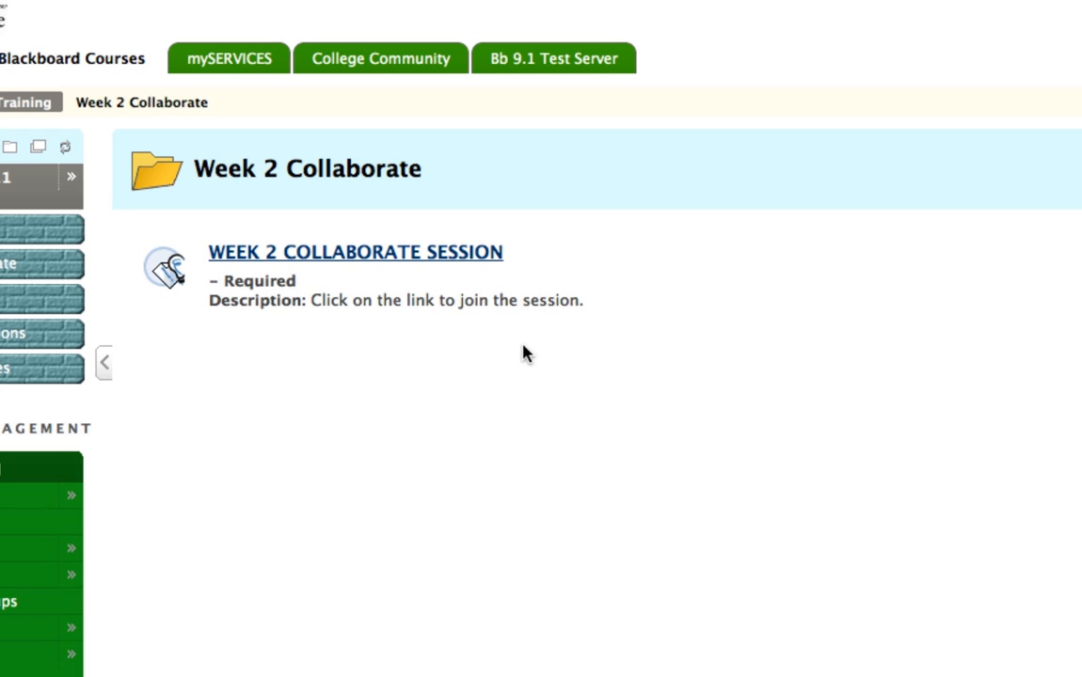
mouse_move(361, 301)
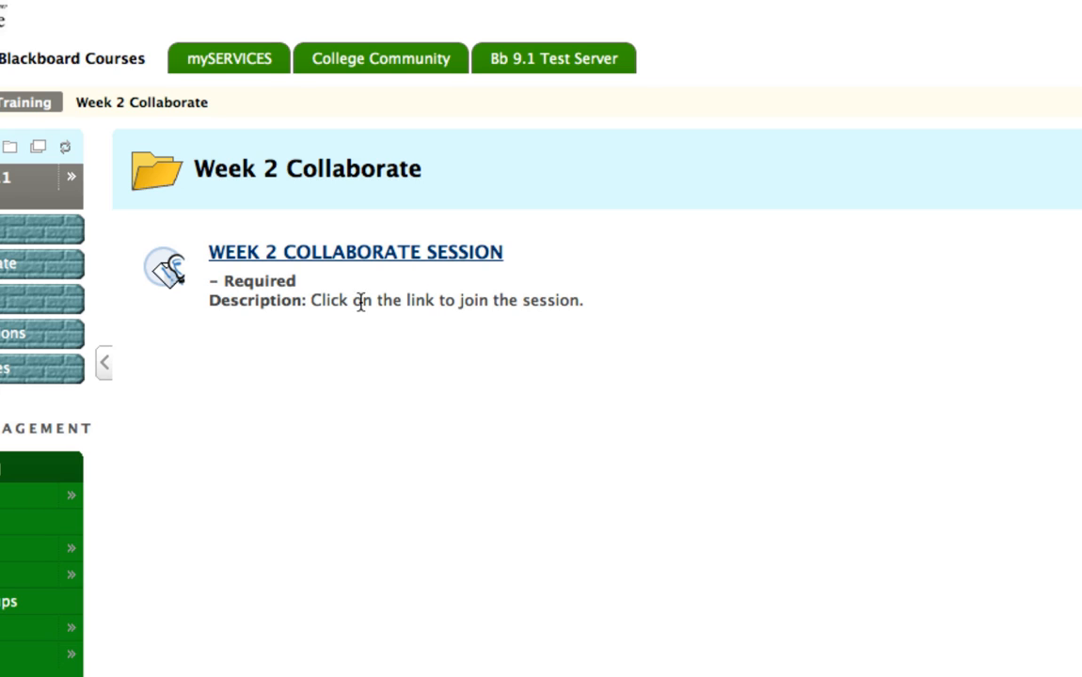
mouse_move(357, 263)
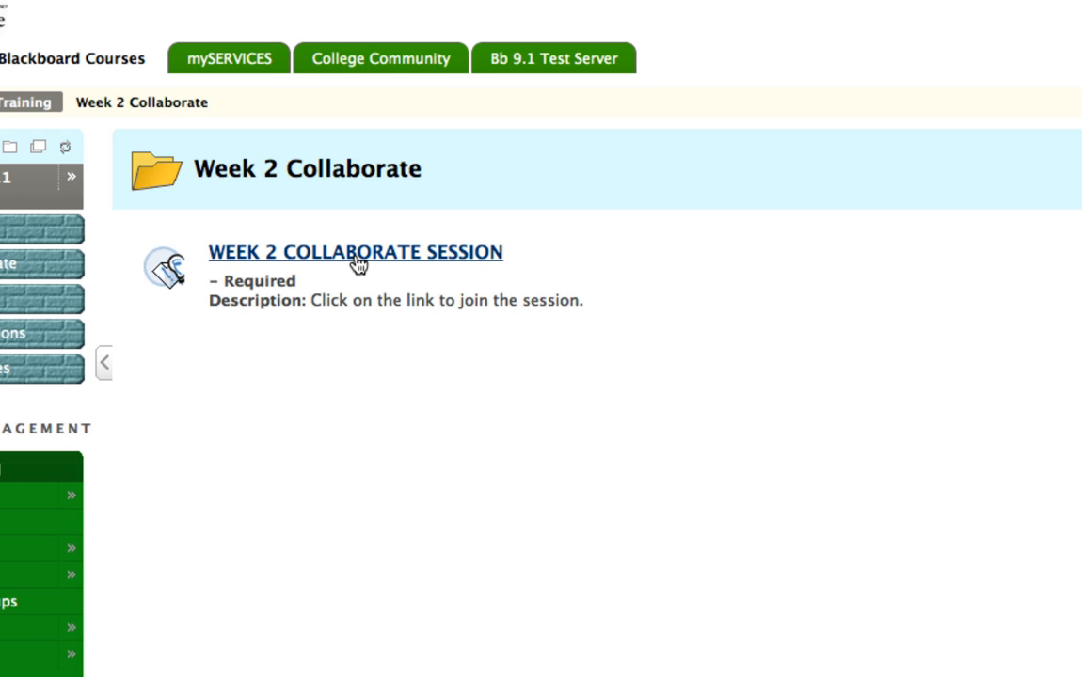
mouse_move(231, 263)
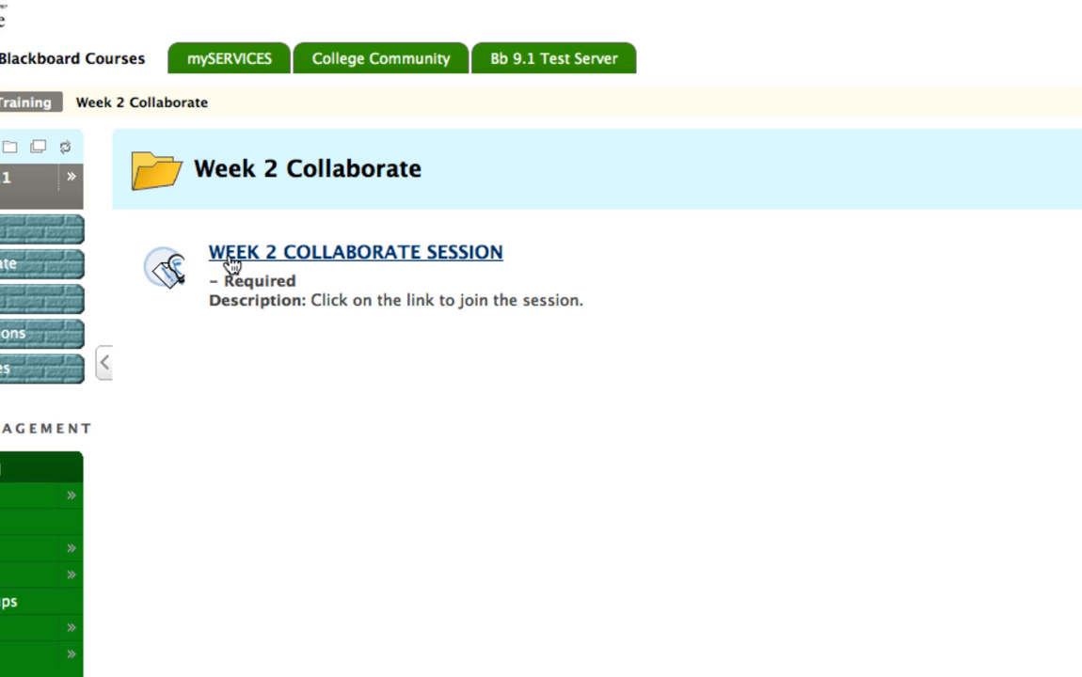
Step: Join the WEEK 1 COLLABORATE SESSION from the Week 2 Collaborate course page in Internet Explorer
left_click(353, 252)
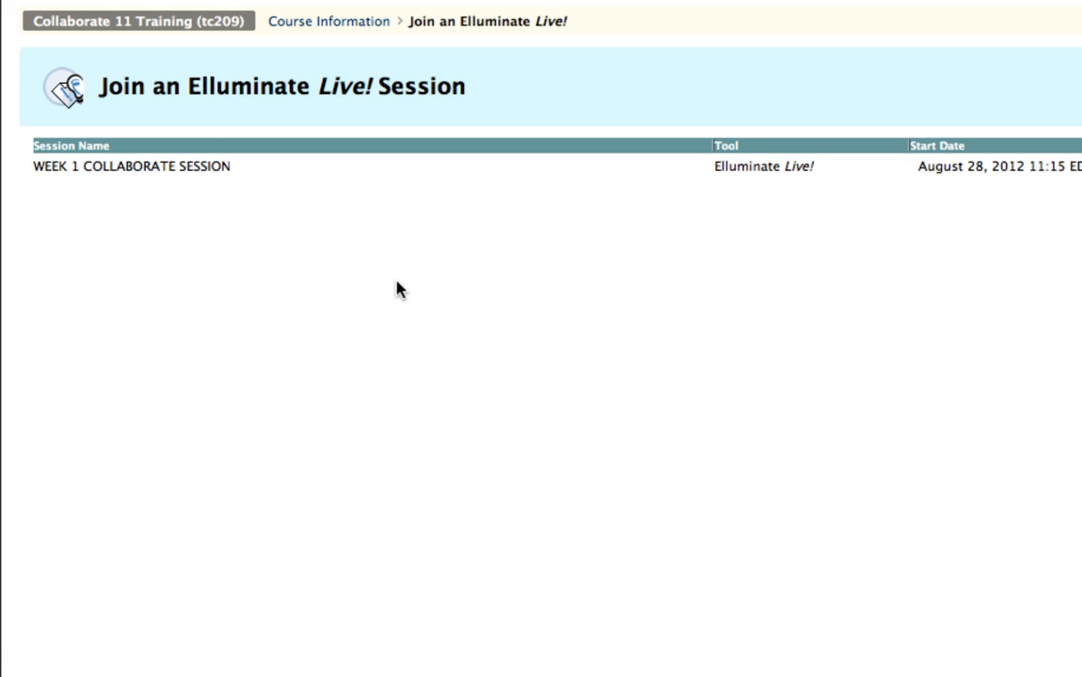
mouse_move(842, 180)
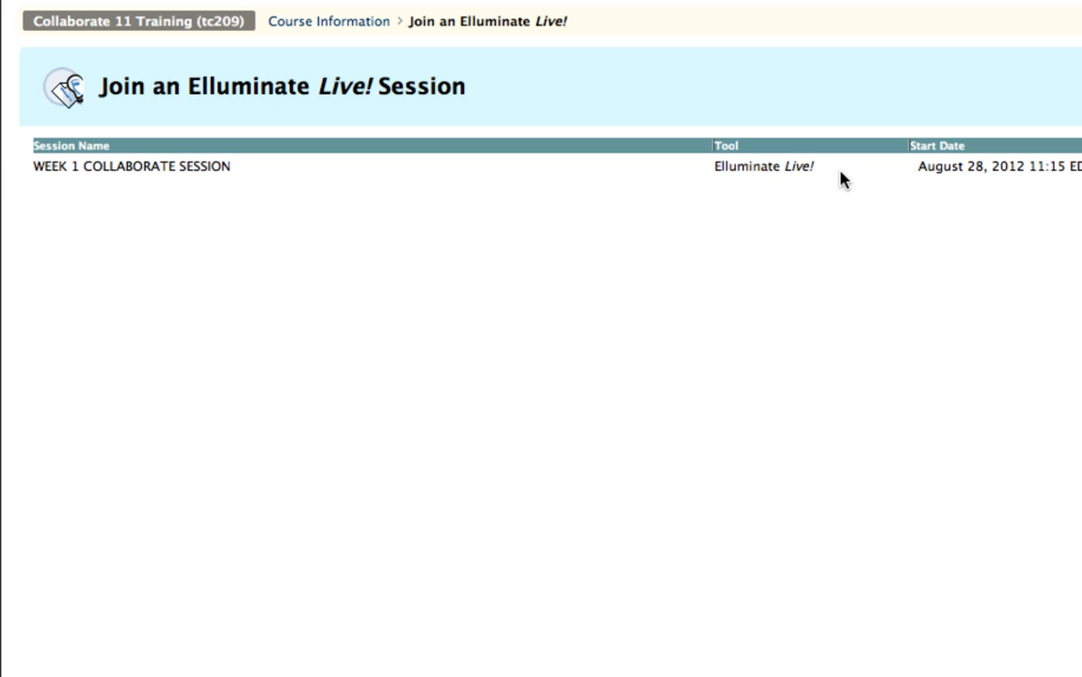
left_click(131, 166)
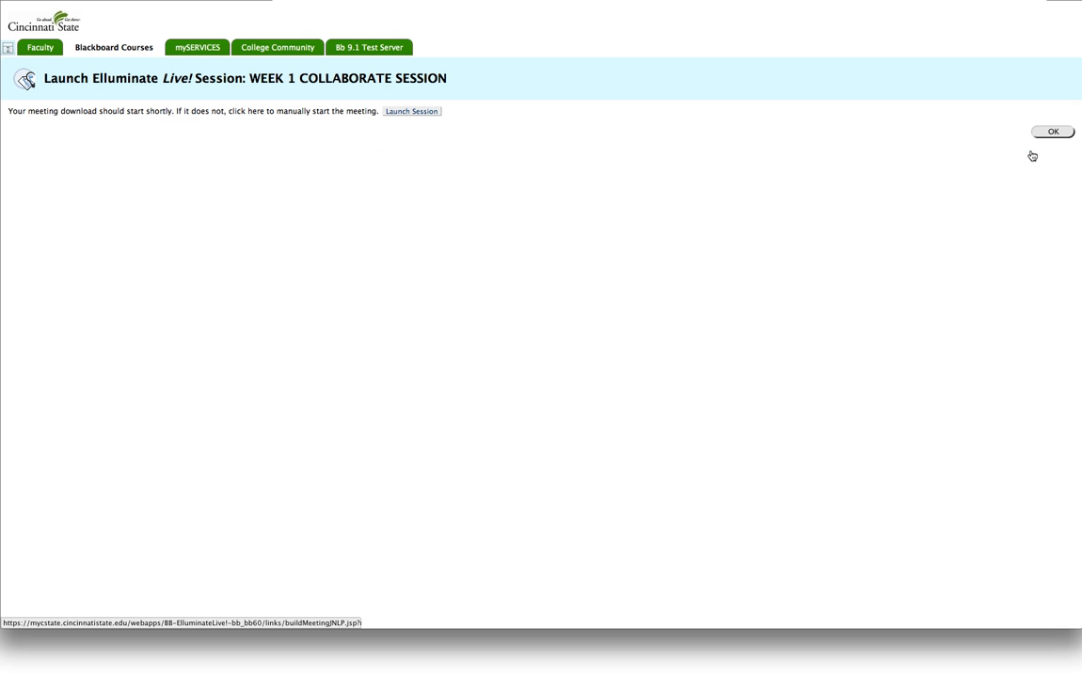
Step: Launch the session manually and keep the downloaded Blackboard Collaborate launch file
left_click(1051, 131)
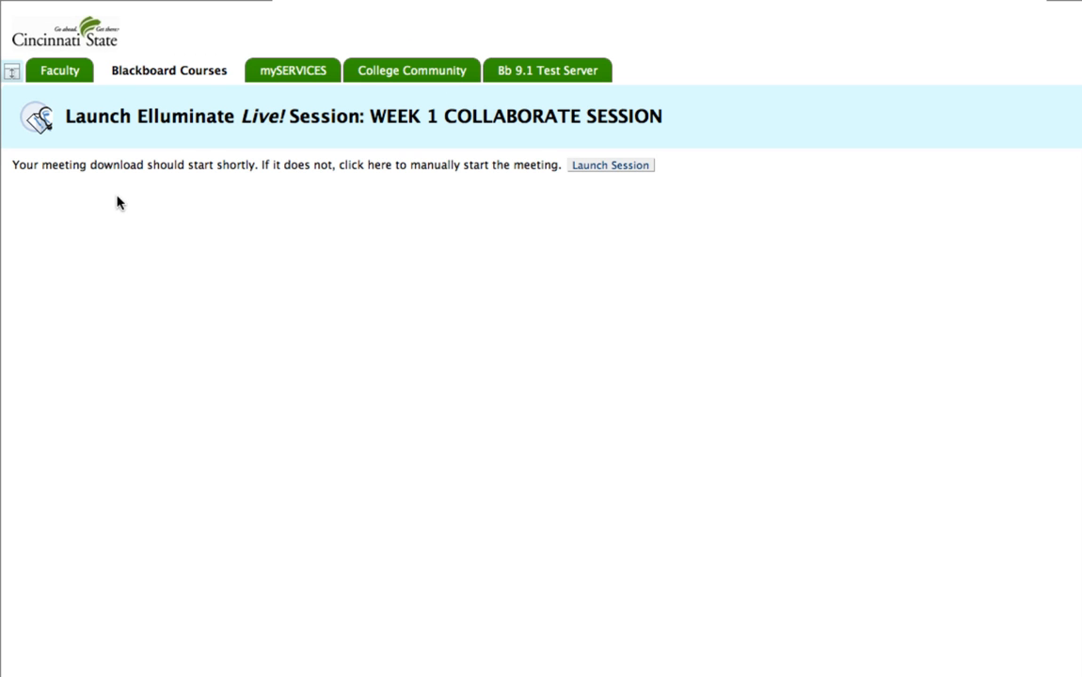
mouse_move(325, 181)
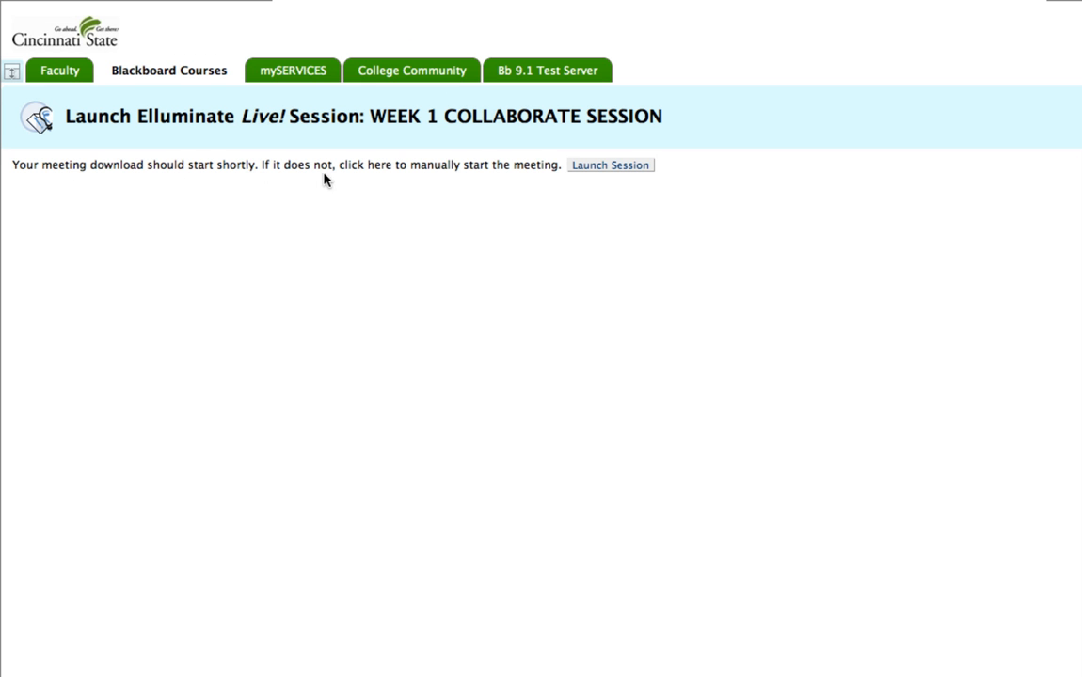
left_click(609, 165)
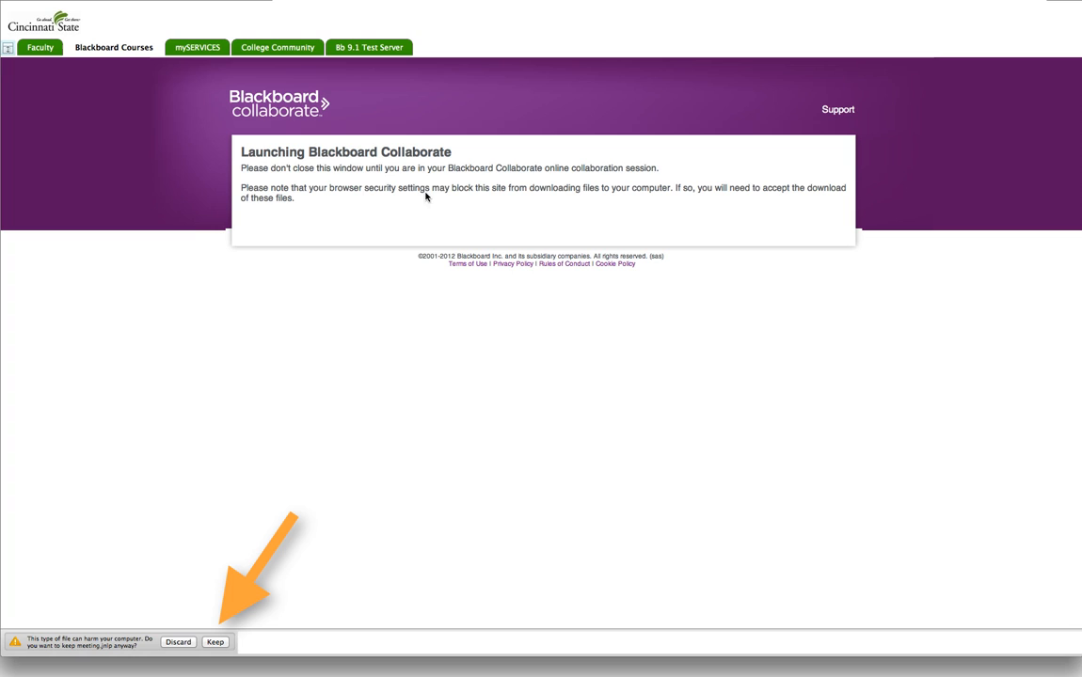
mouse_move(408, 208)
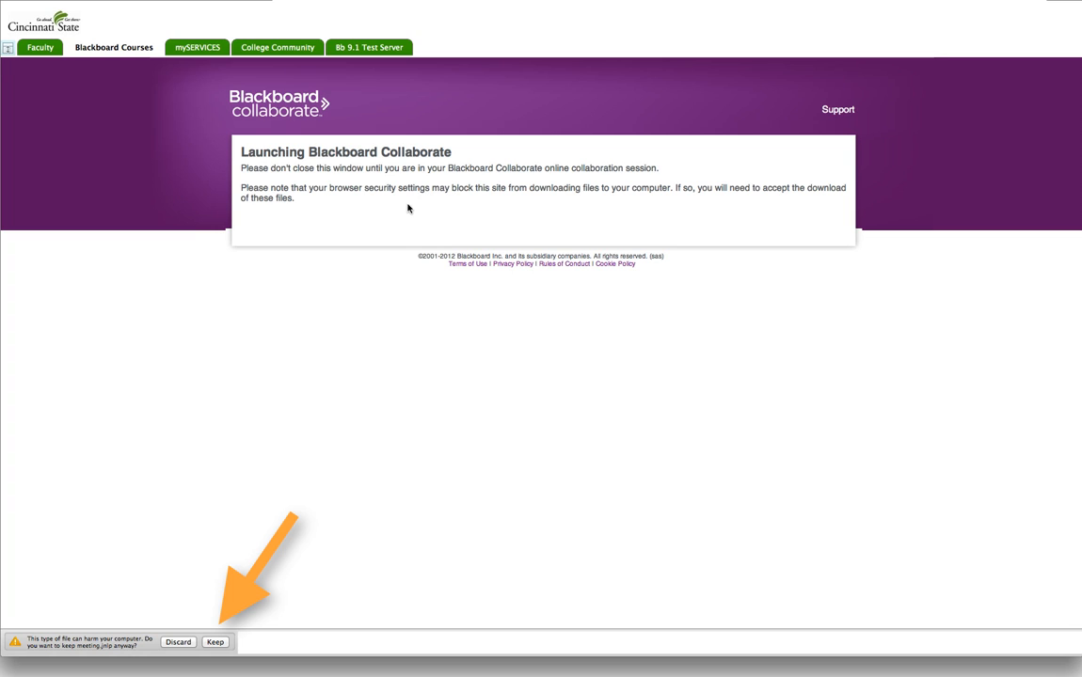
left_click(215, 641)
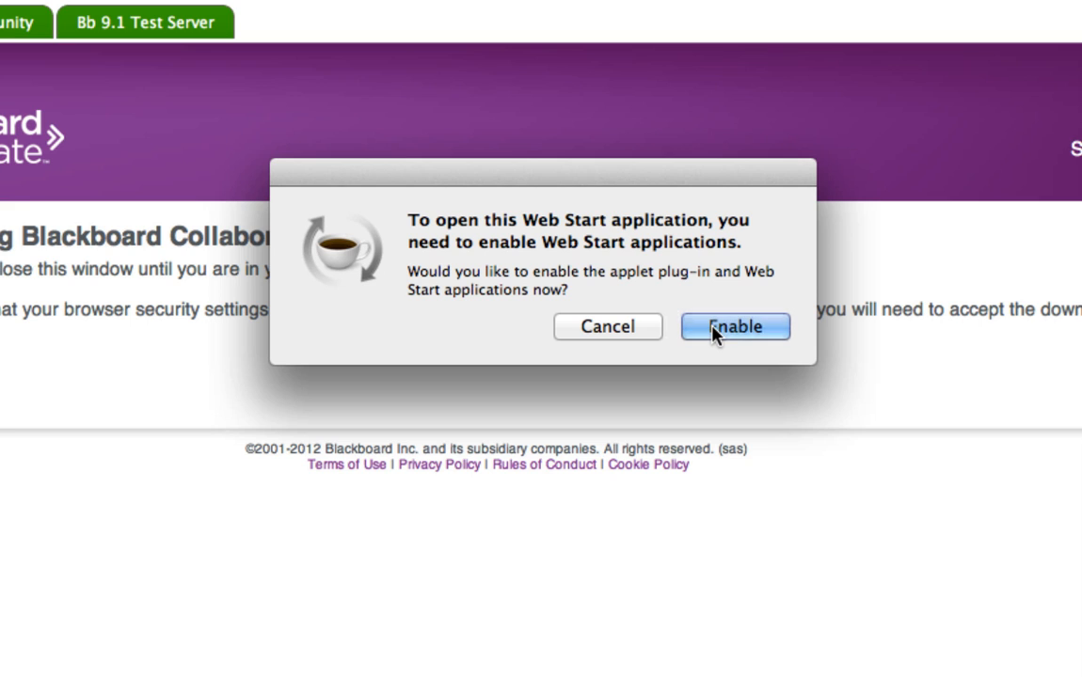
Step: Enable Web Start applications and allow Blackboard Collaborate access to the computer
left_click(734, 328)
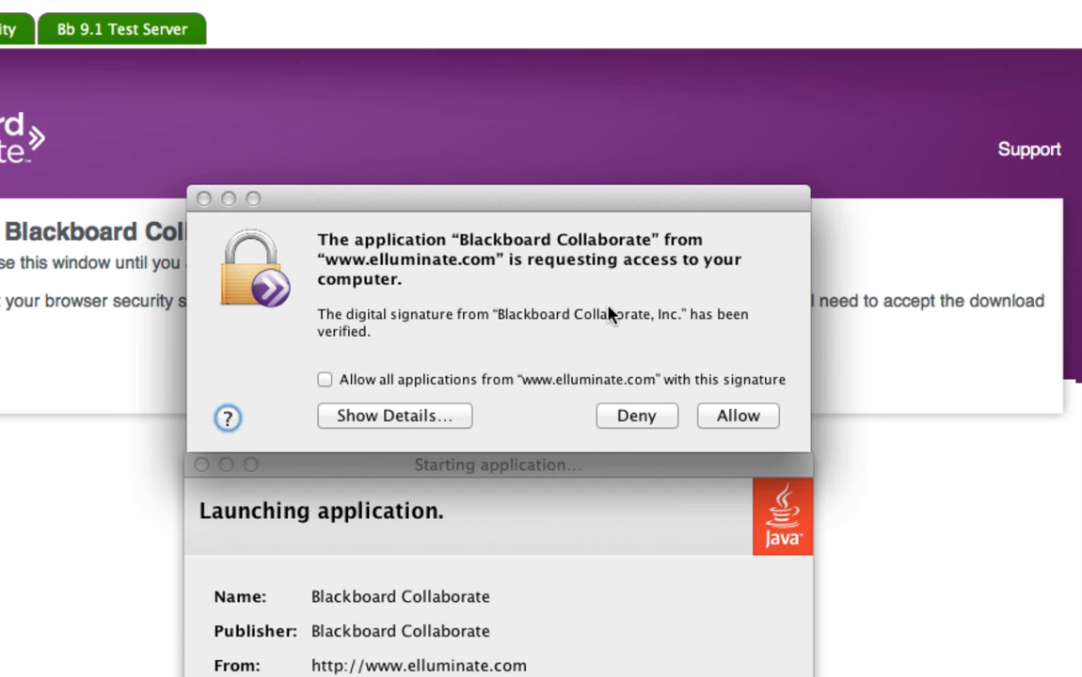
mouse_move(549, 365)
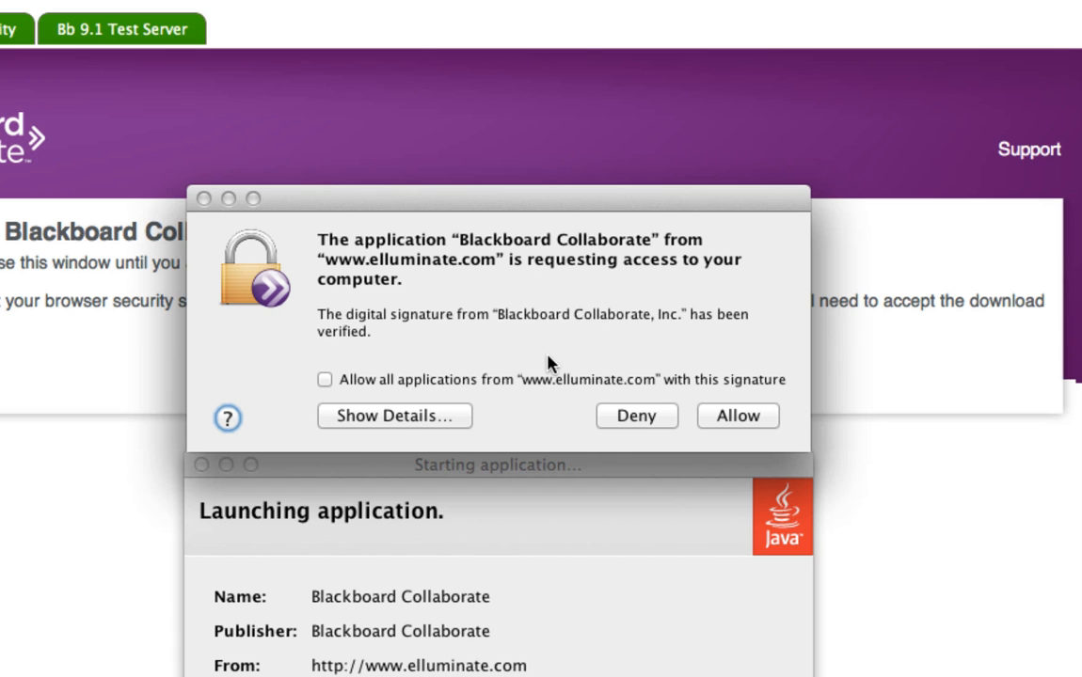
left_click(737, 416)
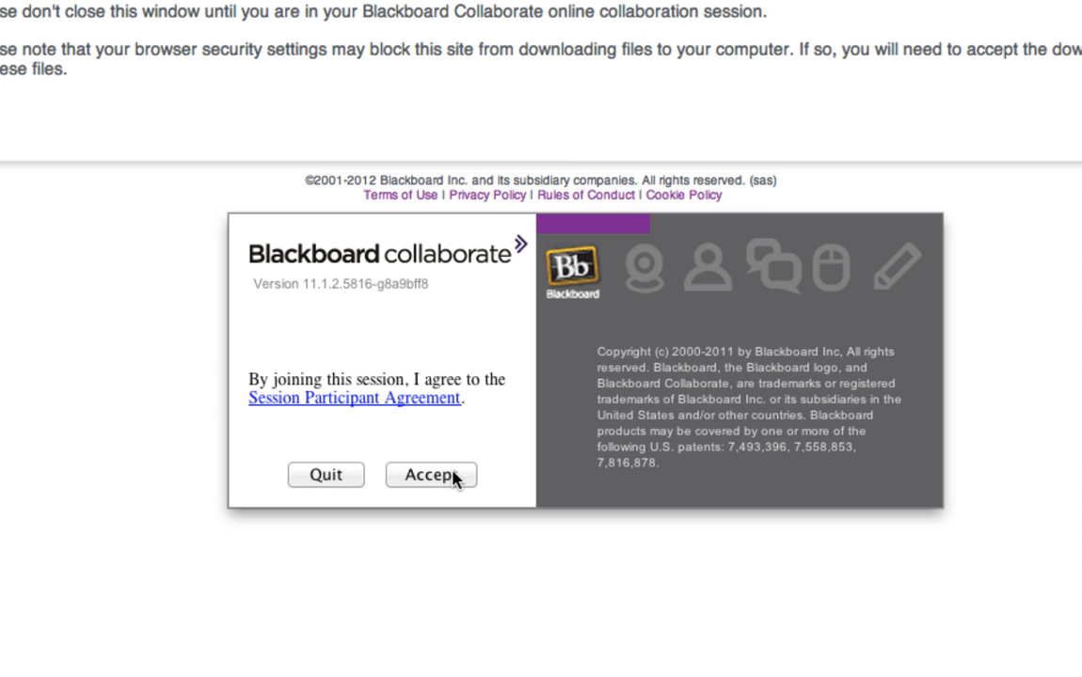
Step: Accept the participant agreement and enter the session with Cable/DSL connection speed
left_click(429, 474)
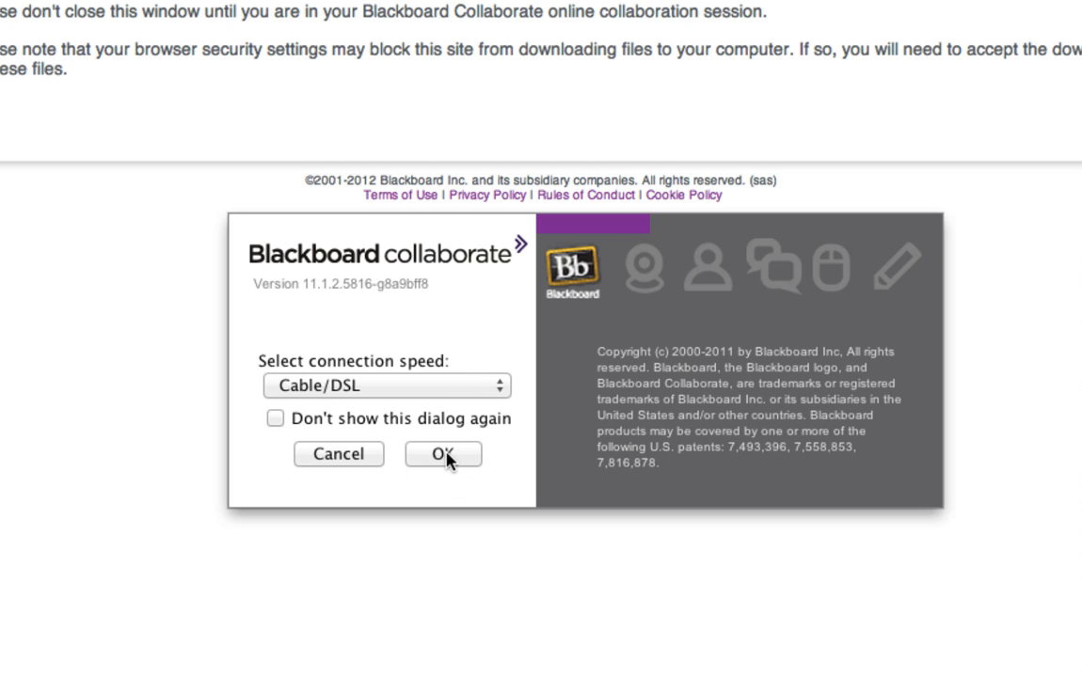
left_click(386, 386)
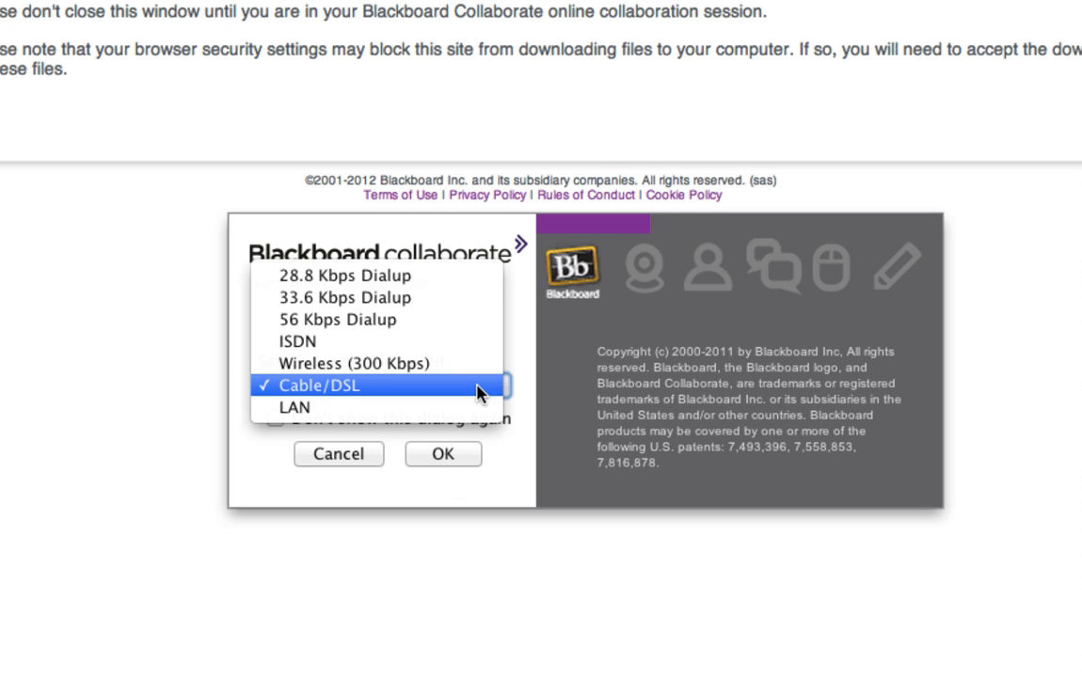
left_click(319, 386)
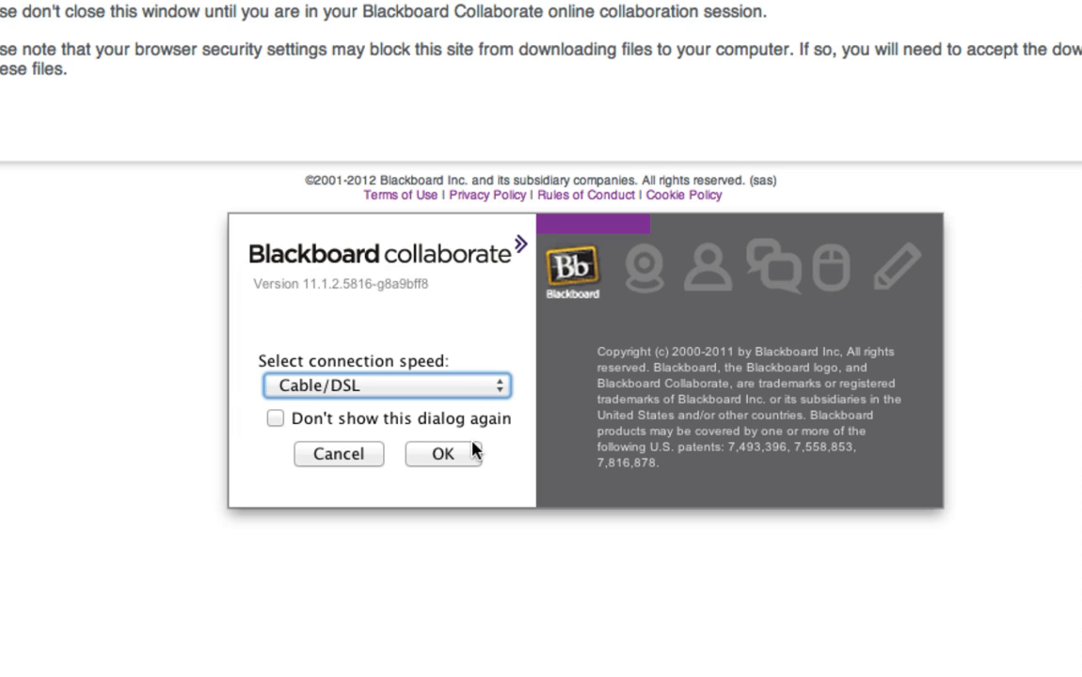
mouse_move(361, 442)
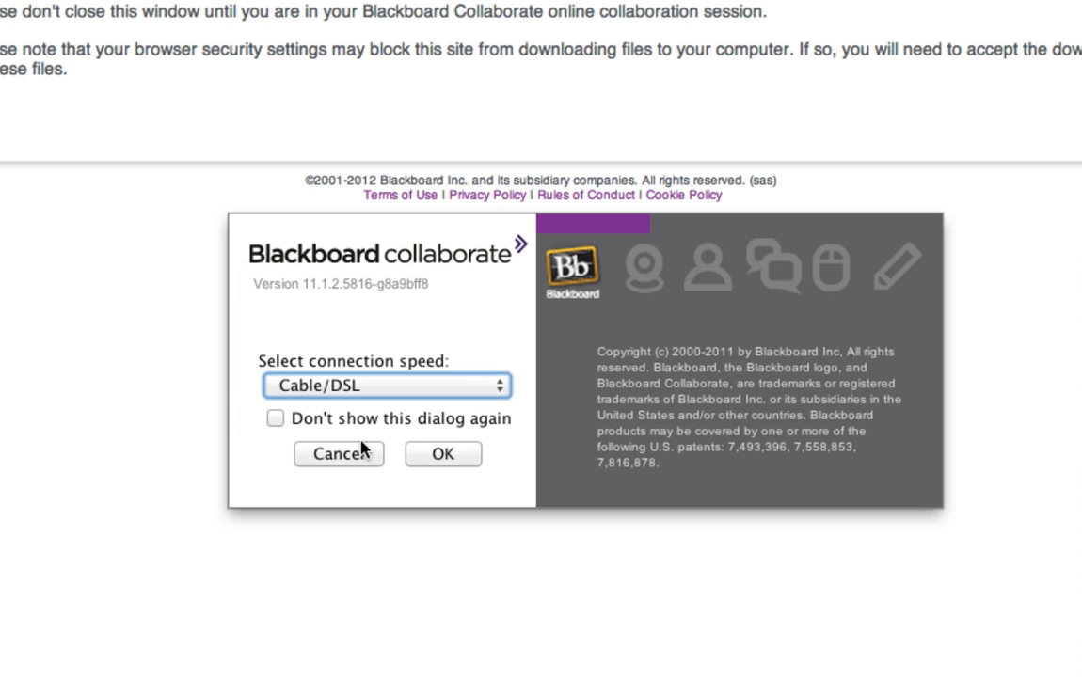
mouse_move(338, 431)
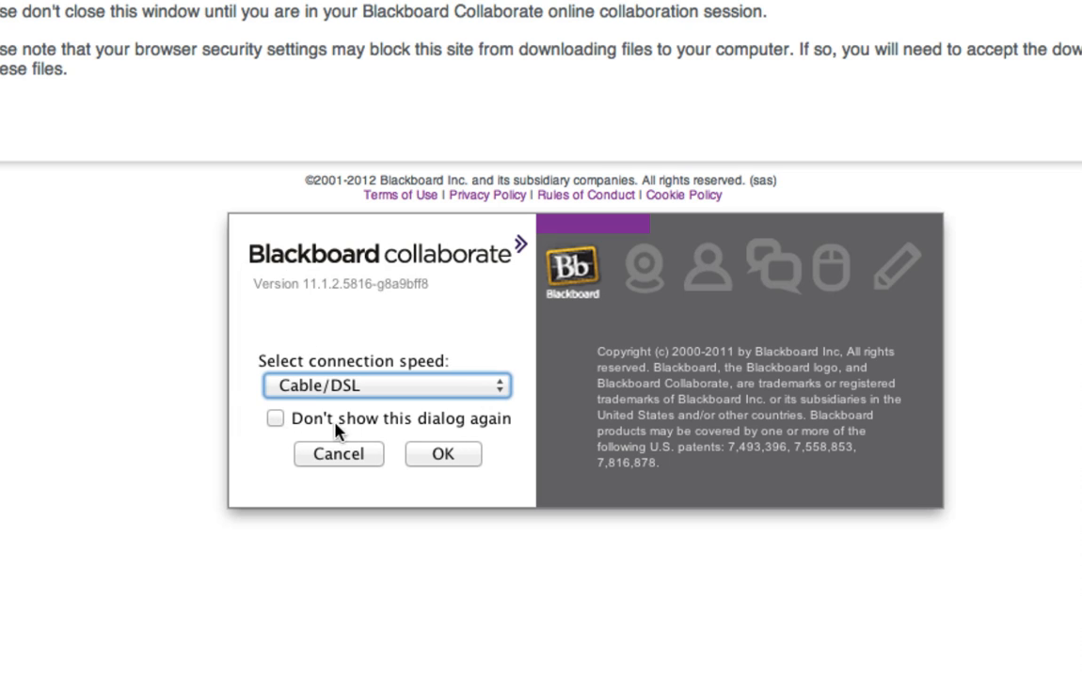
left_click(442, 453)
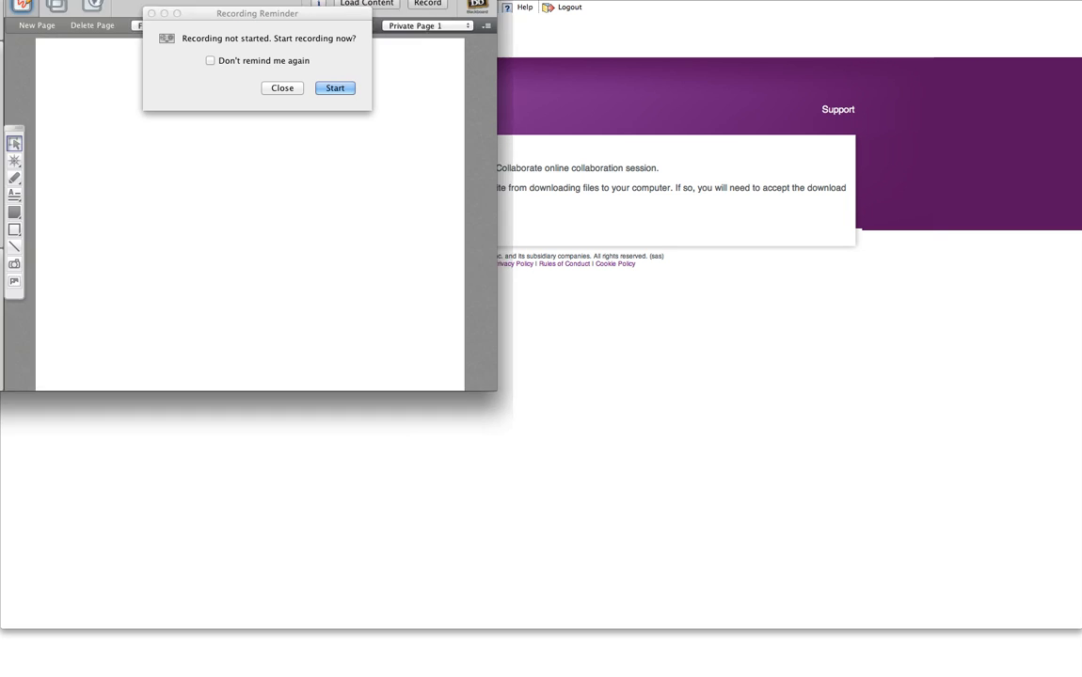
Step: Dismiss the recording reminder without starting a recording
left_click(282, 88)
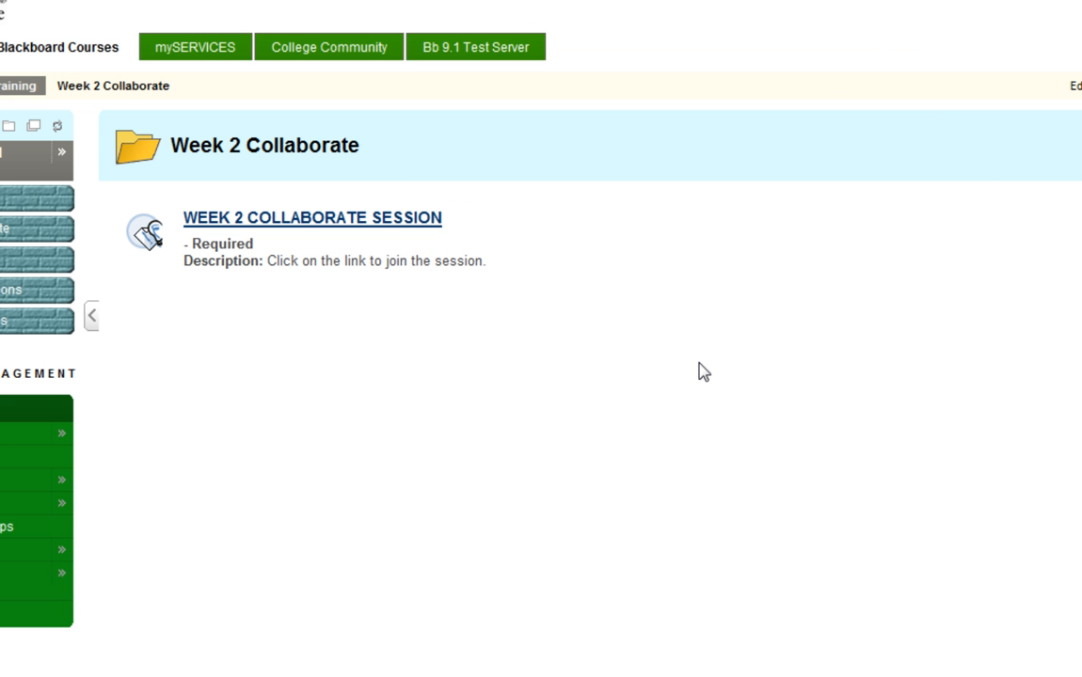
mouse_move(356, 256)
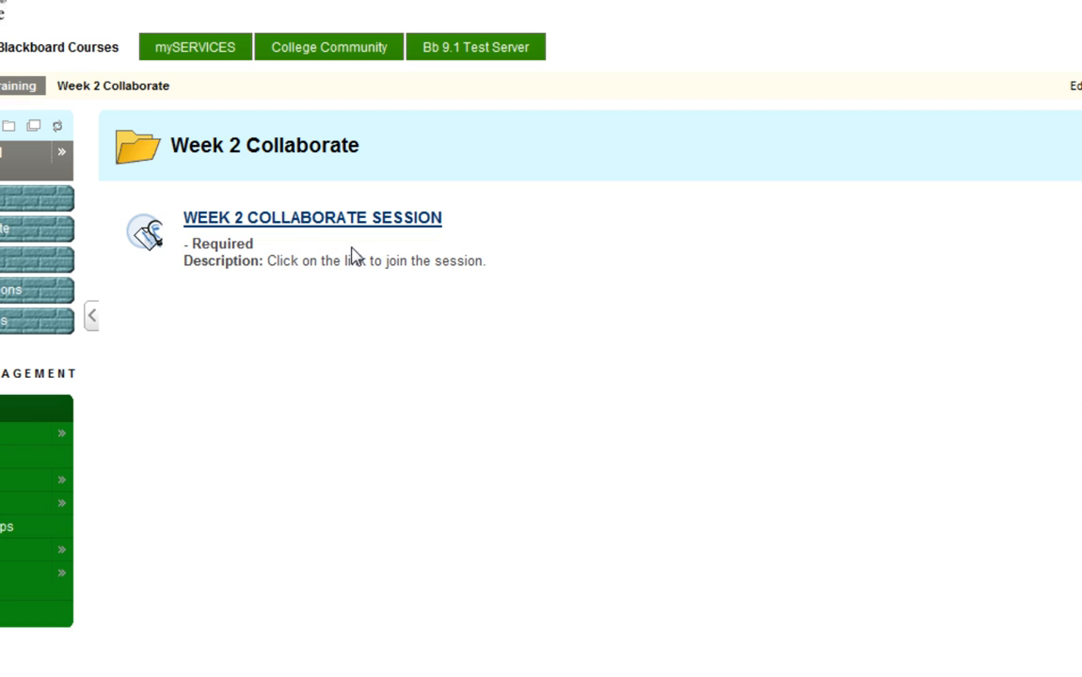
Step: Relaunch the Week 1 Collaborate session and view options for the browser's blocked download
left_click(312, 218)
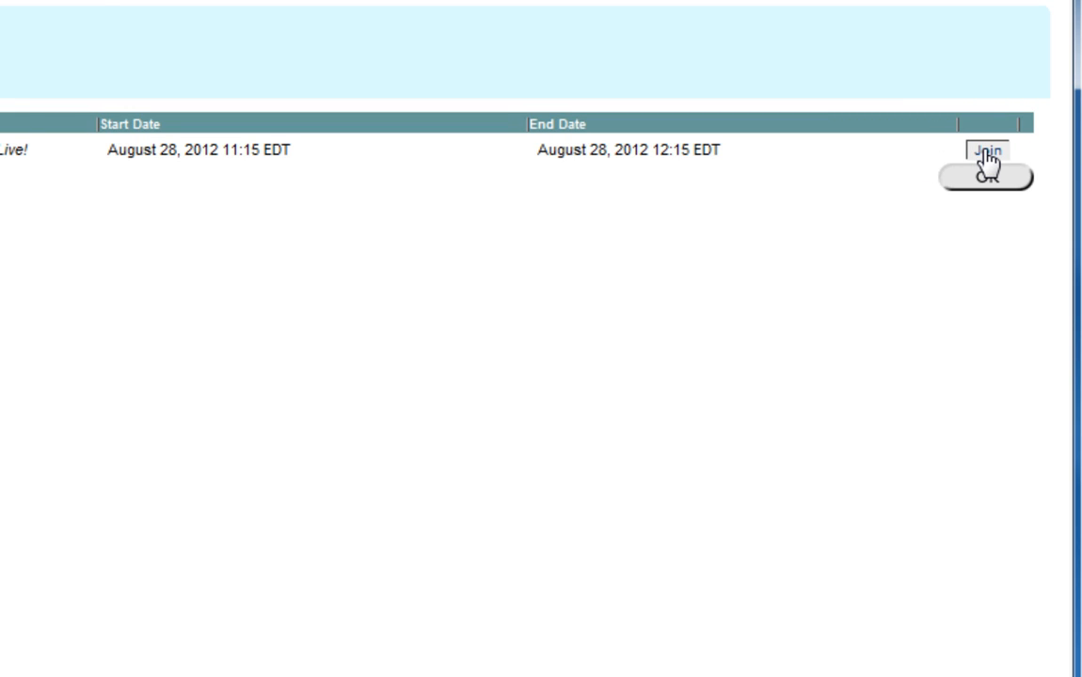
left_click(986, 153)
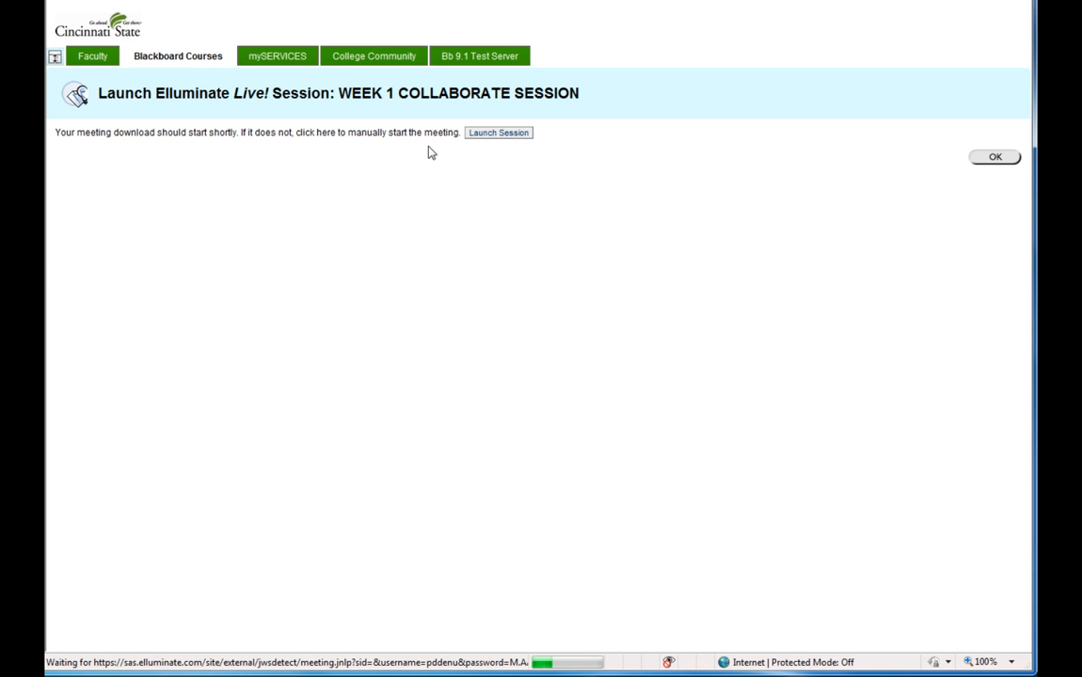
left_click(498, 132)
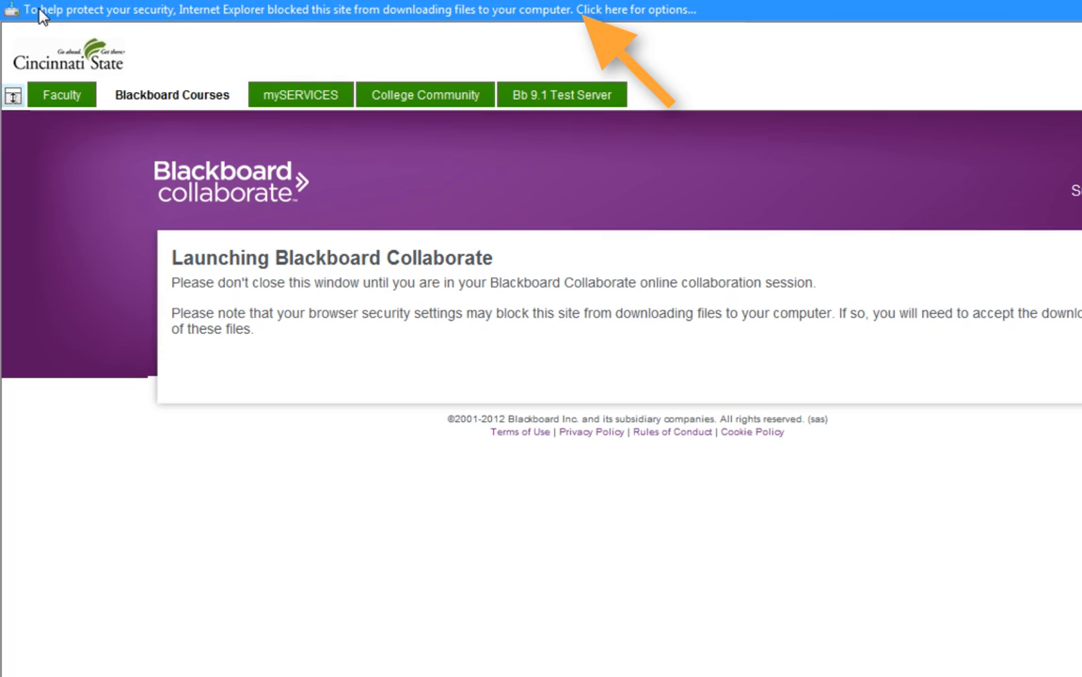
mouse_move(461, 17)
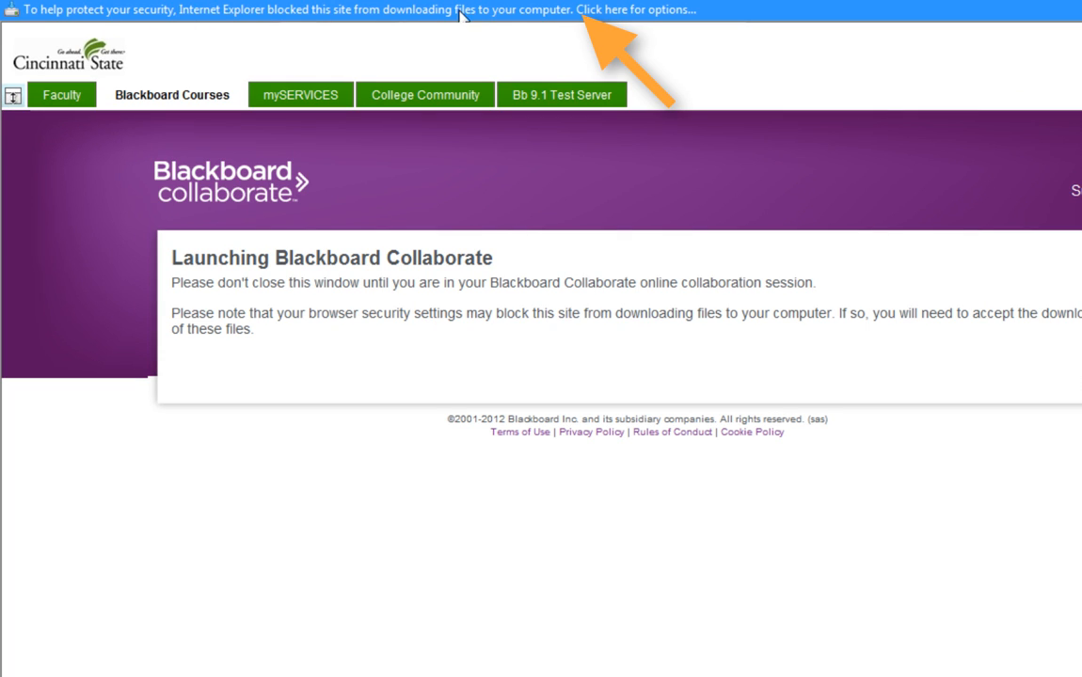
left_click(636, 10)
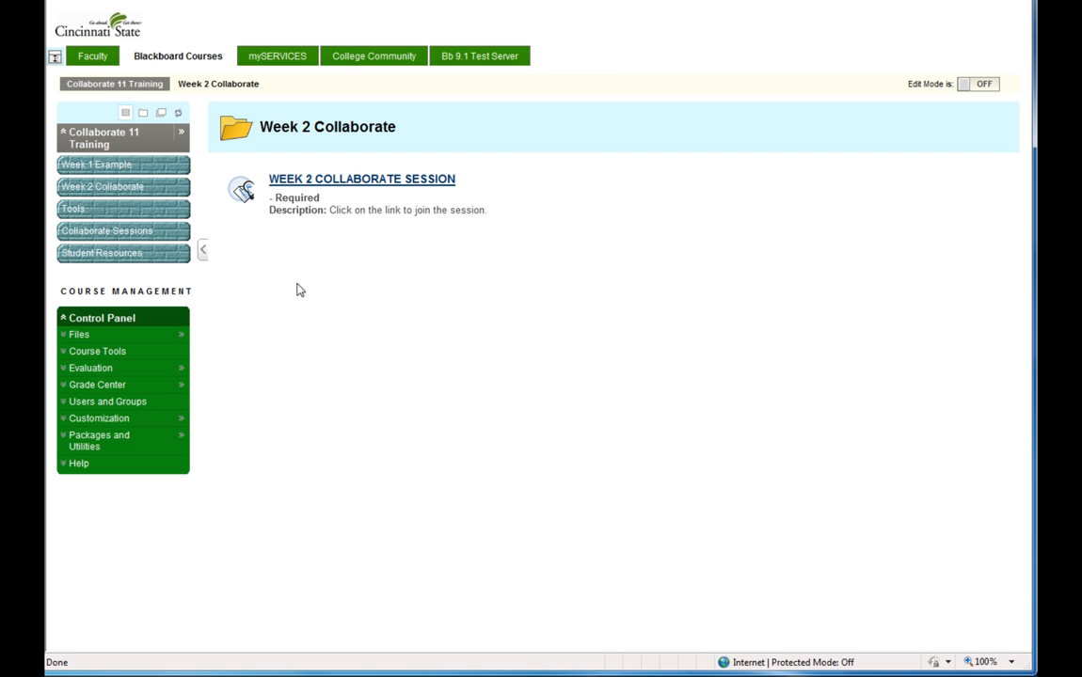
mouse_move(414, 154)
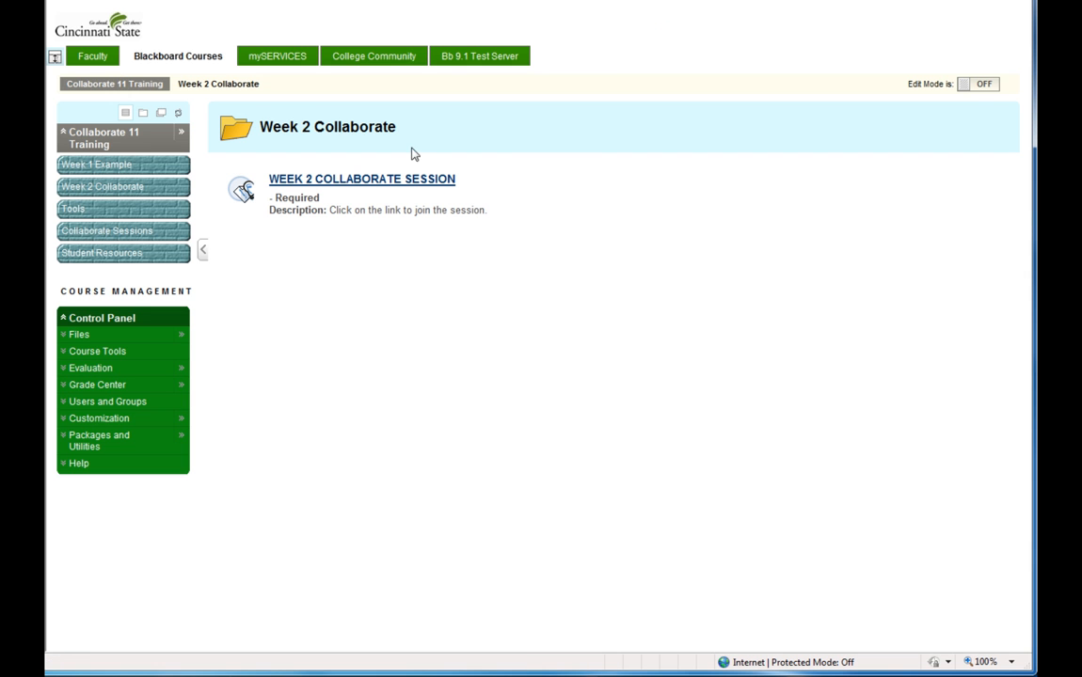
mouse_move(504, 218)
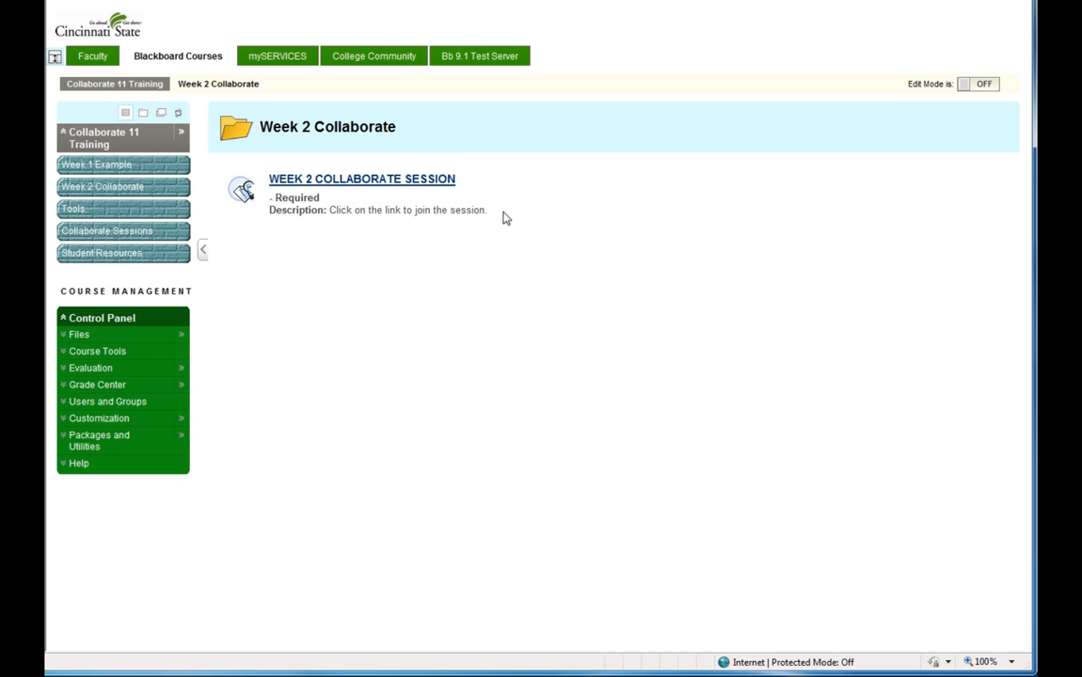
mouse_move(339, 188)
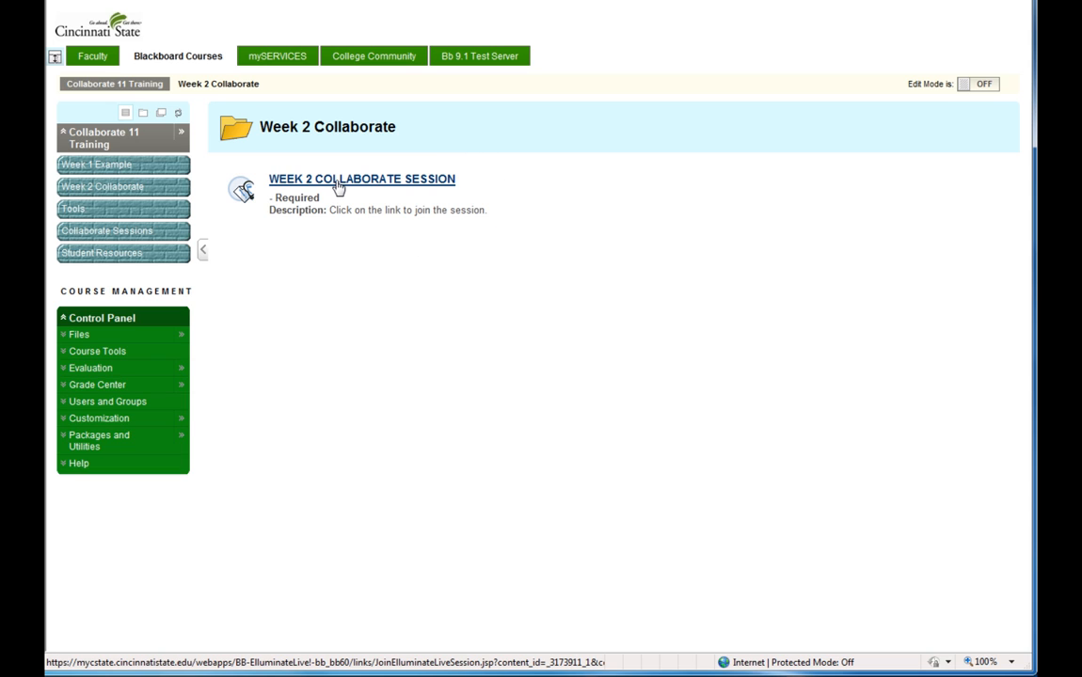
Step: Join the Week 1 Collaborate Session again and acknowledge the meeting download notice
left_click(362, 178)
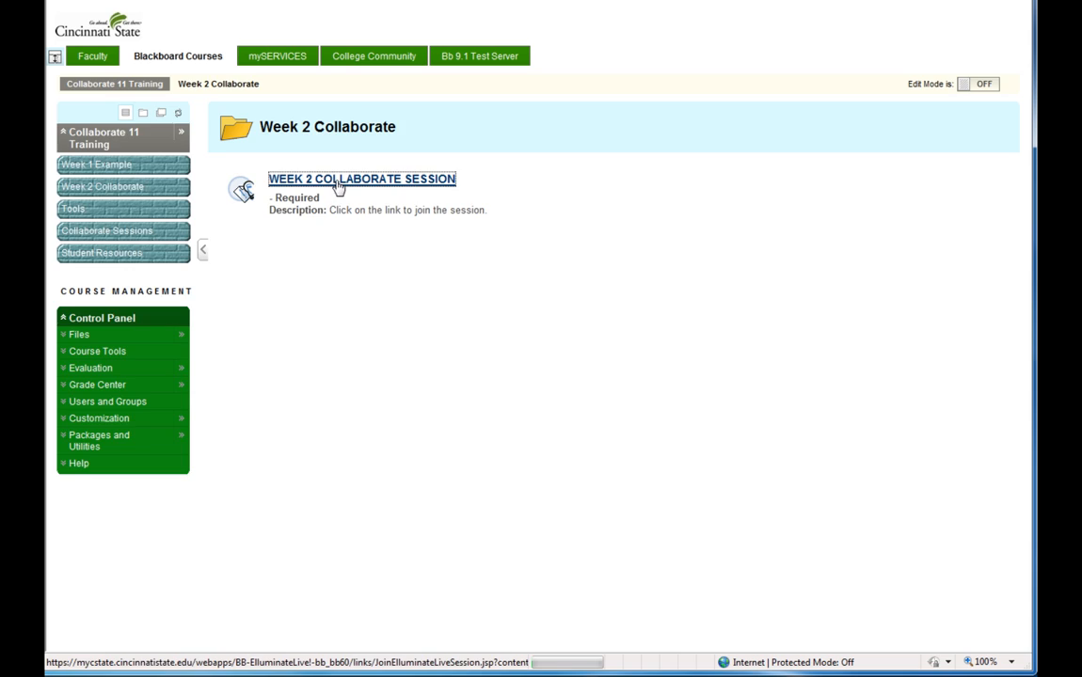
left_click(361, 179)
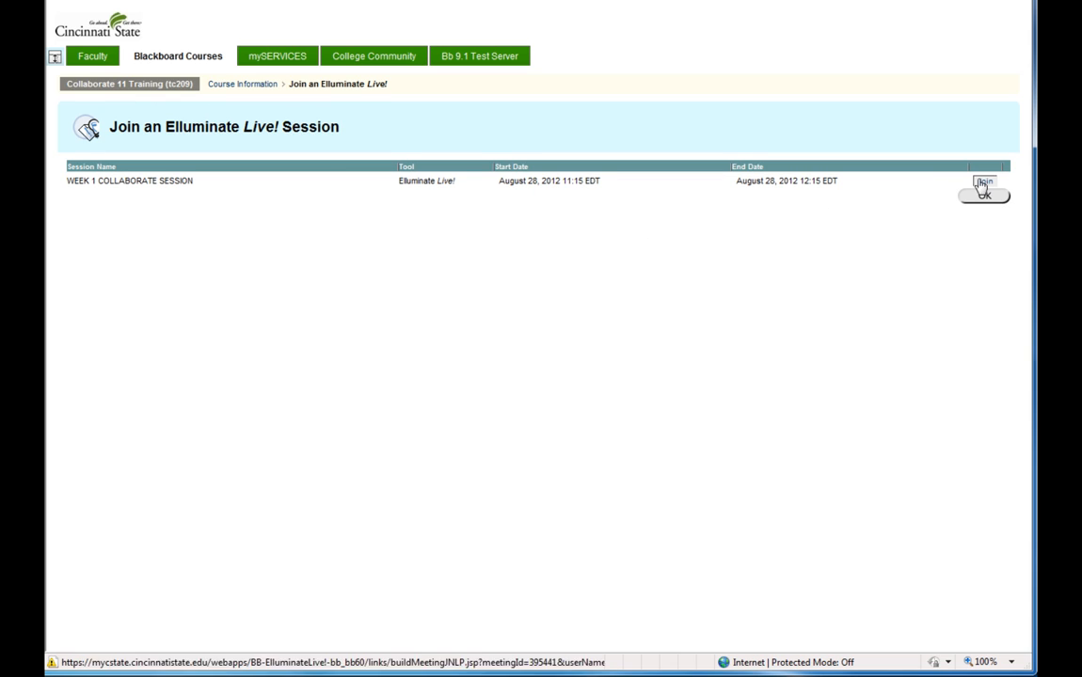
left_click(981, 182)
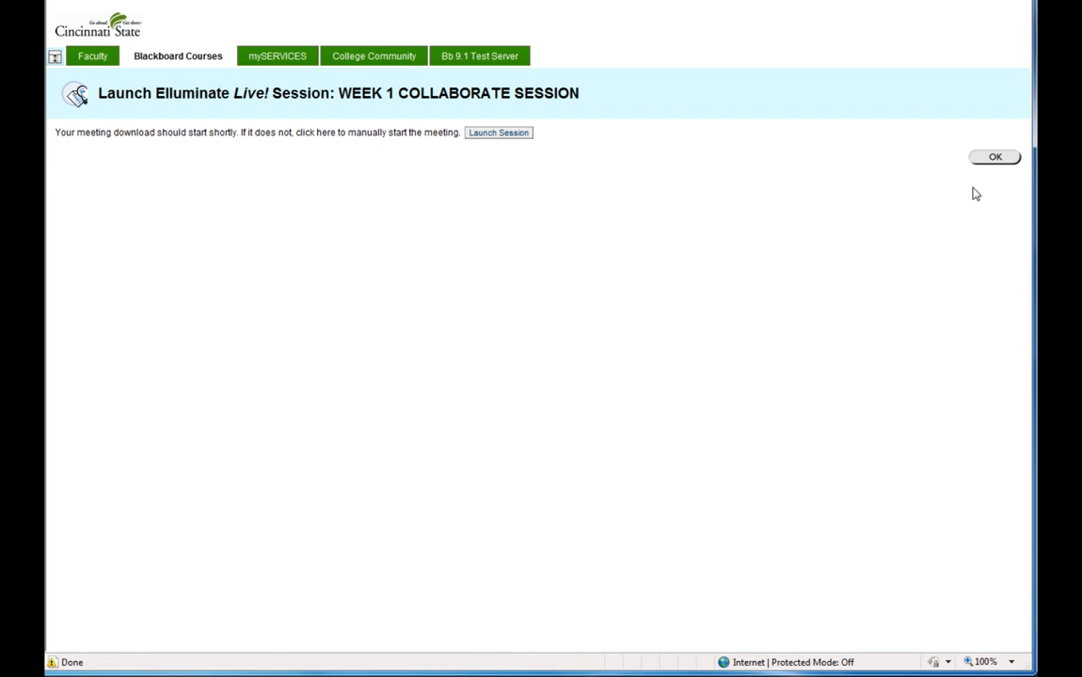
left_click(496, 132)
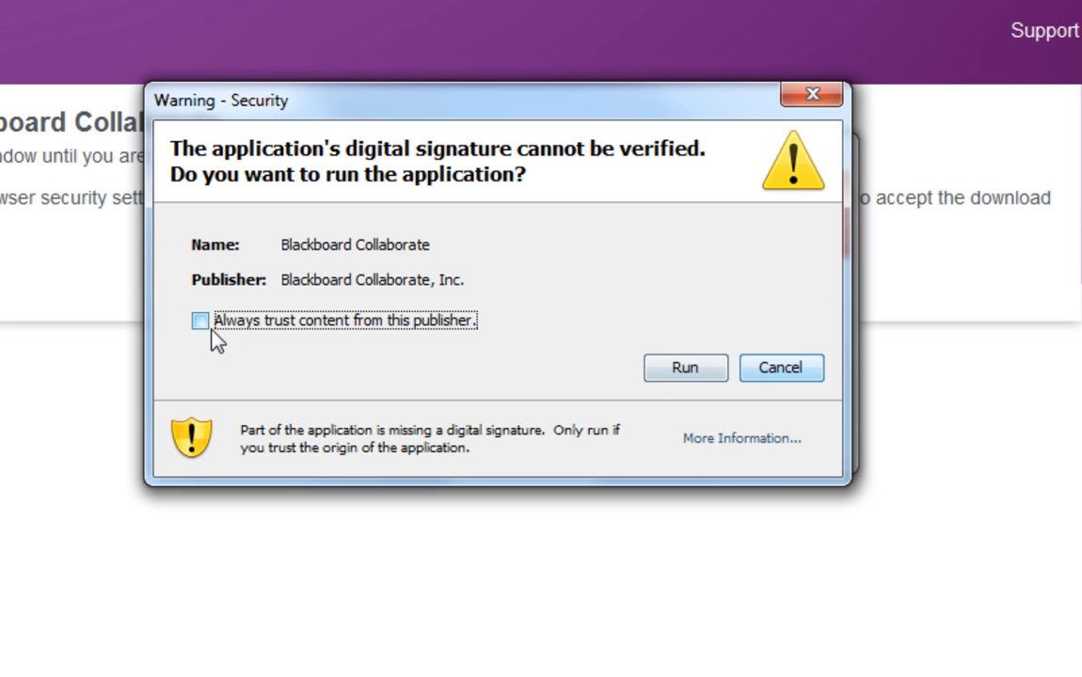
Step: Run Blackboard Collaborate, accept the agreement with Cable/DSL speed, and skip the recording reminder
left_click(685, 366)
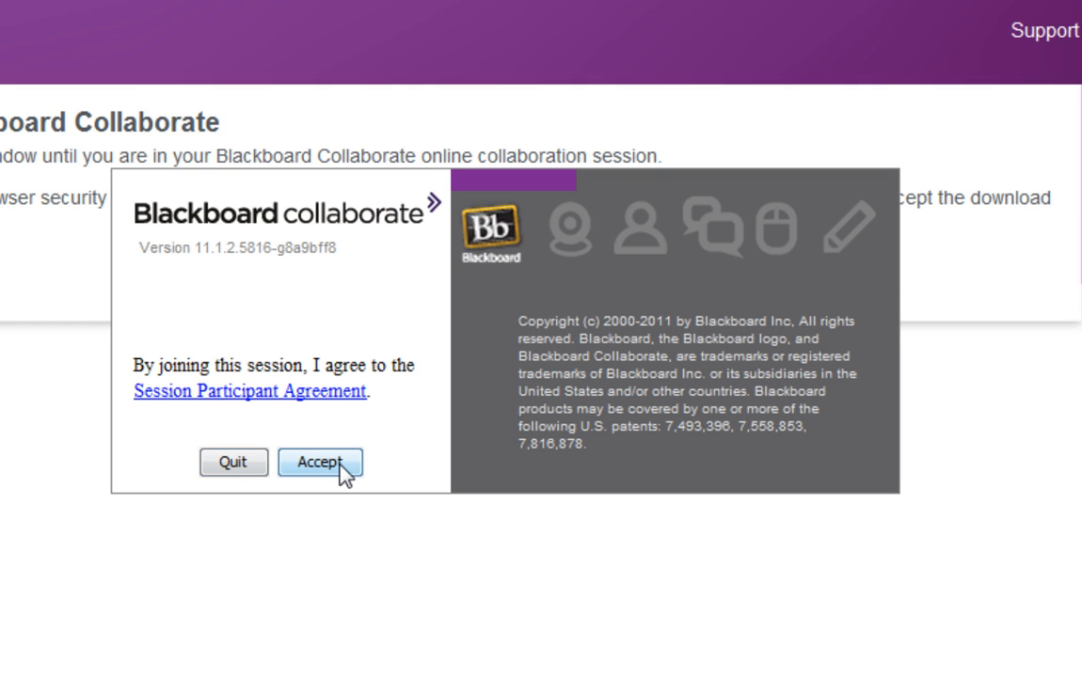
left_click(320, 463)
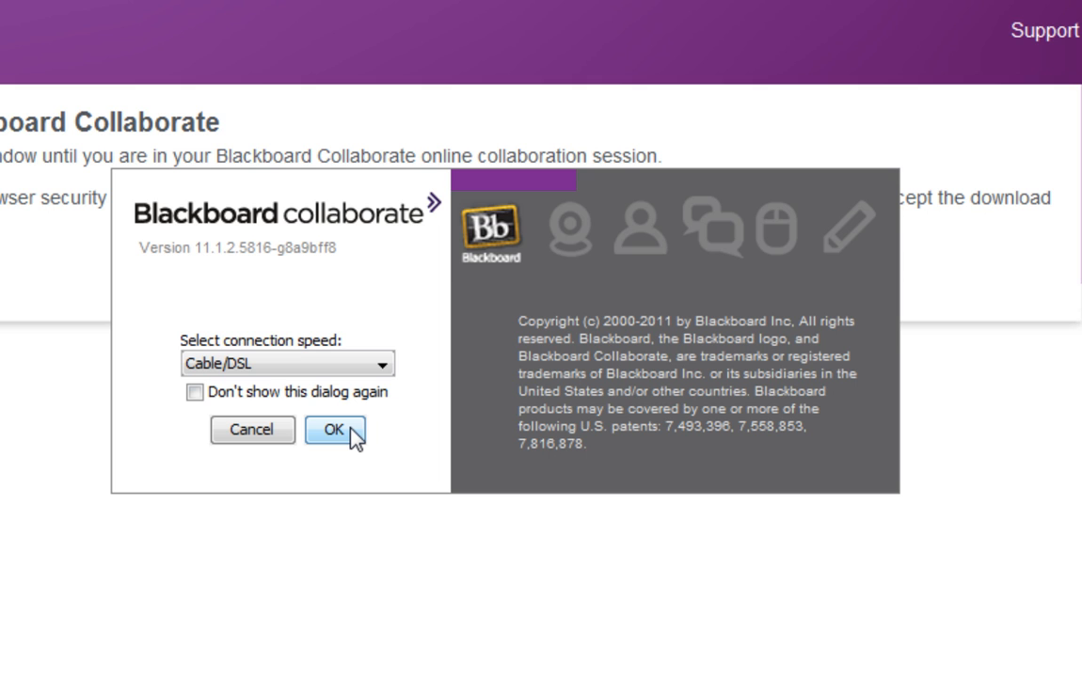
left_click(328, 431)
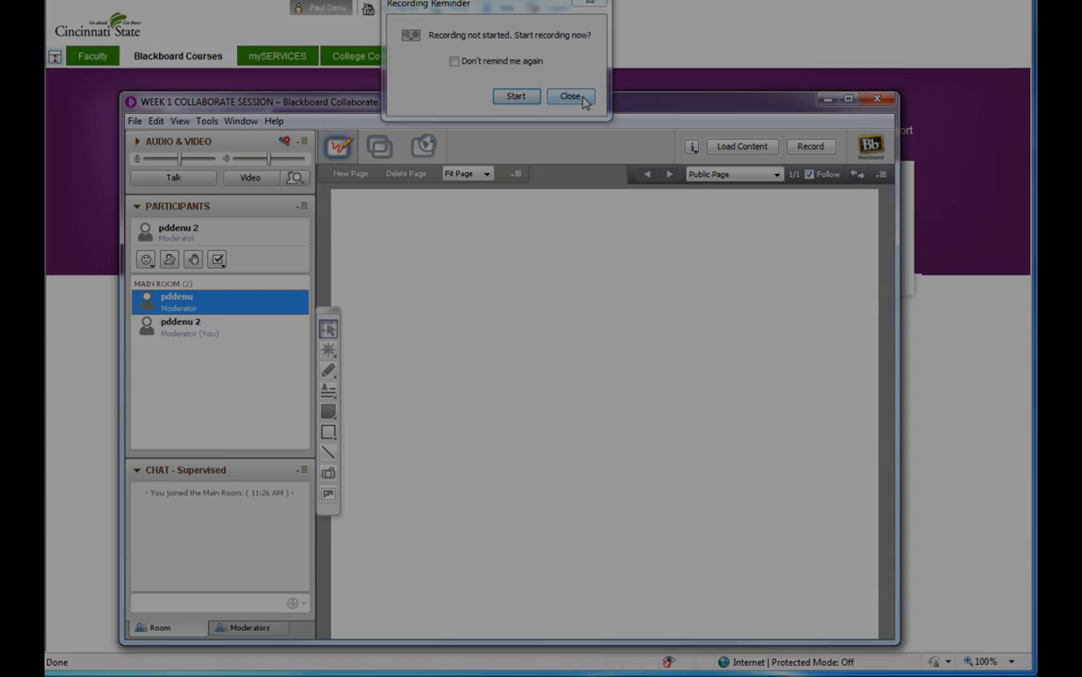
left_click(570, 96)
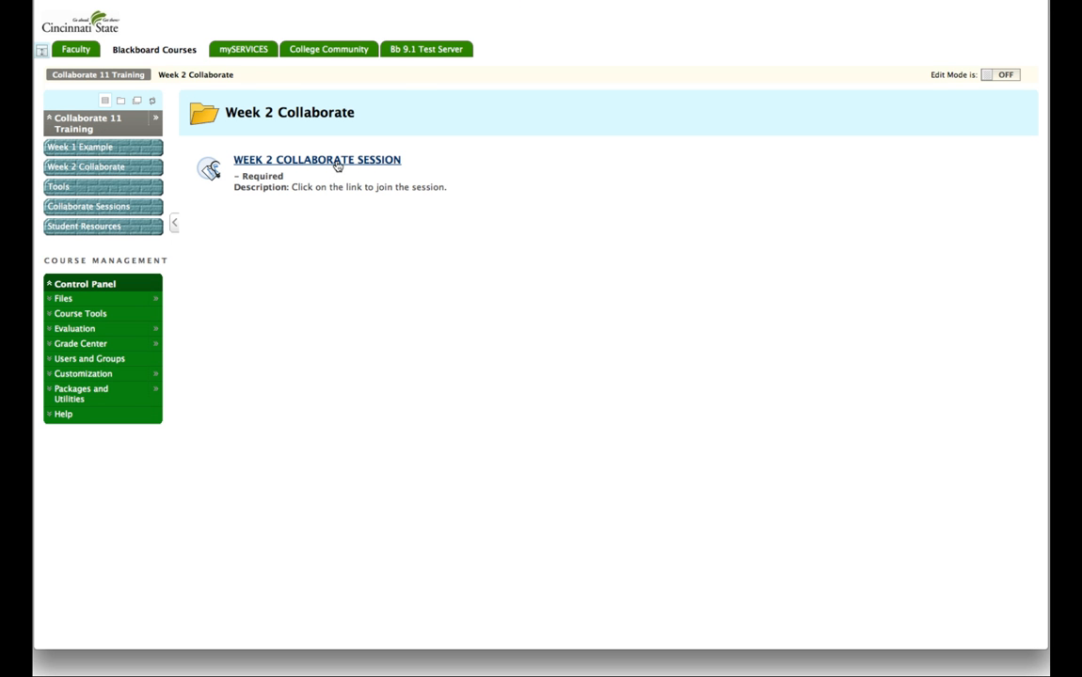
Step: Launch the Week 2 Collaborate Session in Safari and grant Blackboard Collaborate access to the computer
left_click(316, 158)
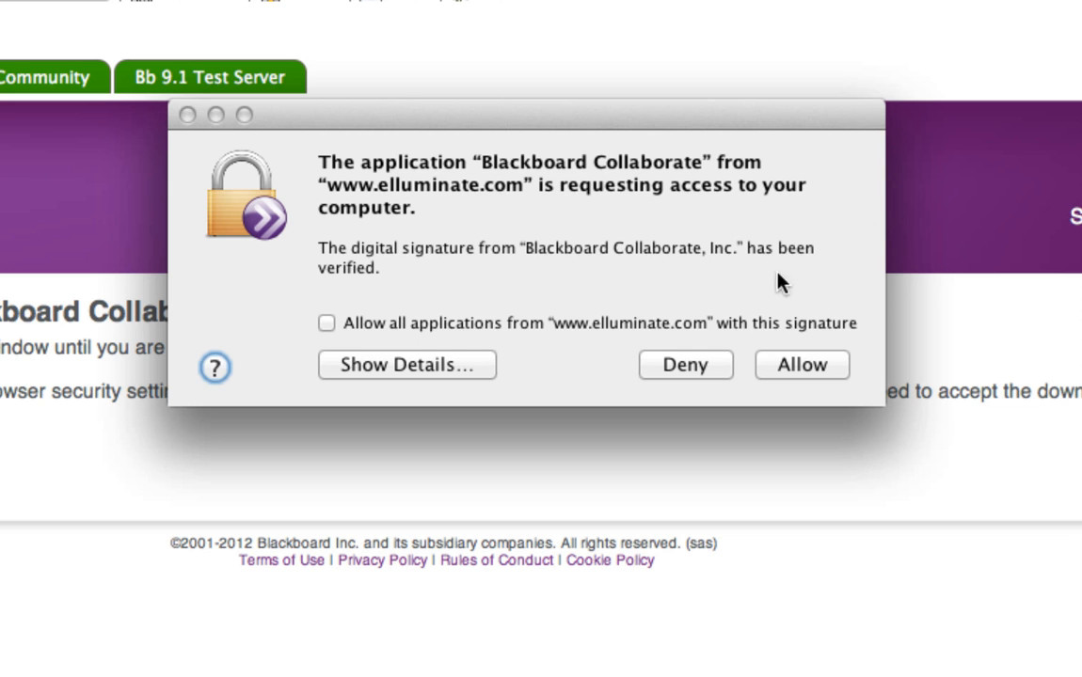
left_click(801, 364)
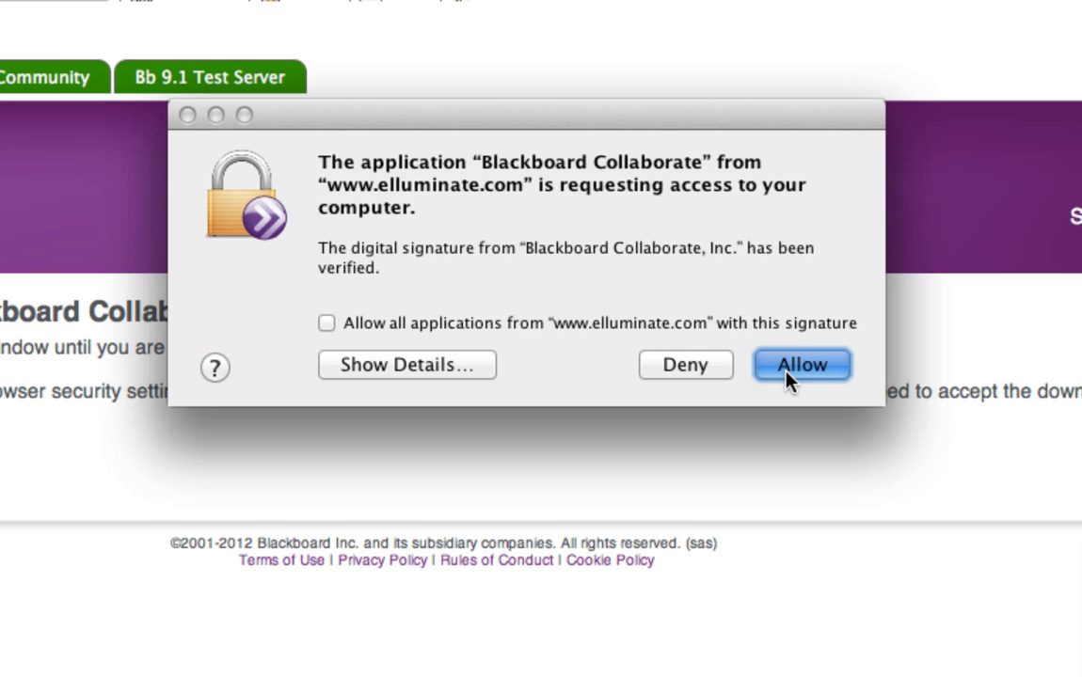
left_click(801, 365)
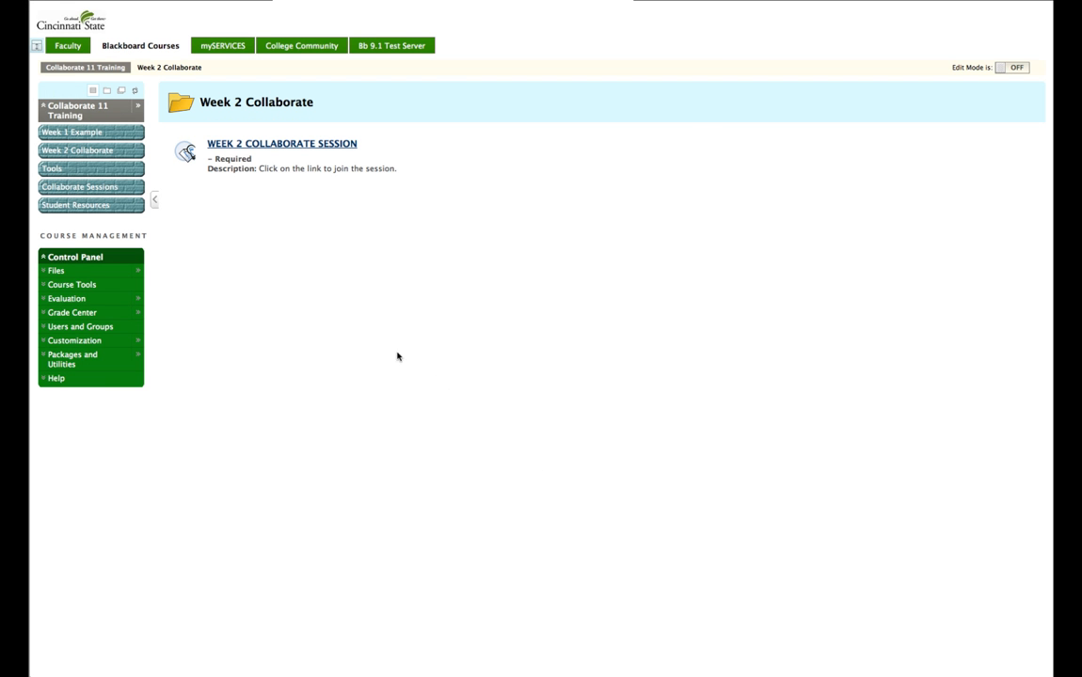
Step: Join the Week 1 session in Firefox, opening meeting.jnlp with Java Web Start and allowing access
left_click(282, 143)
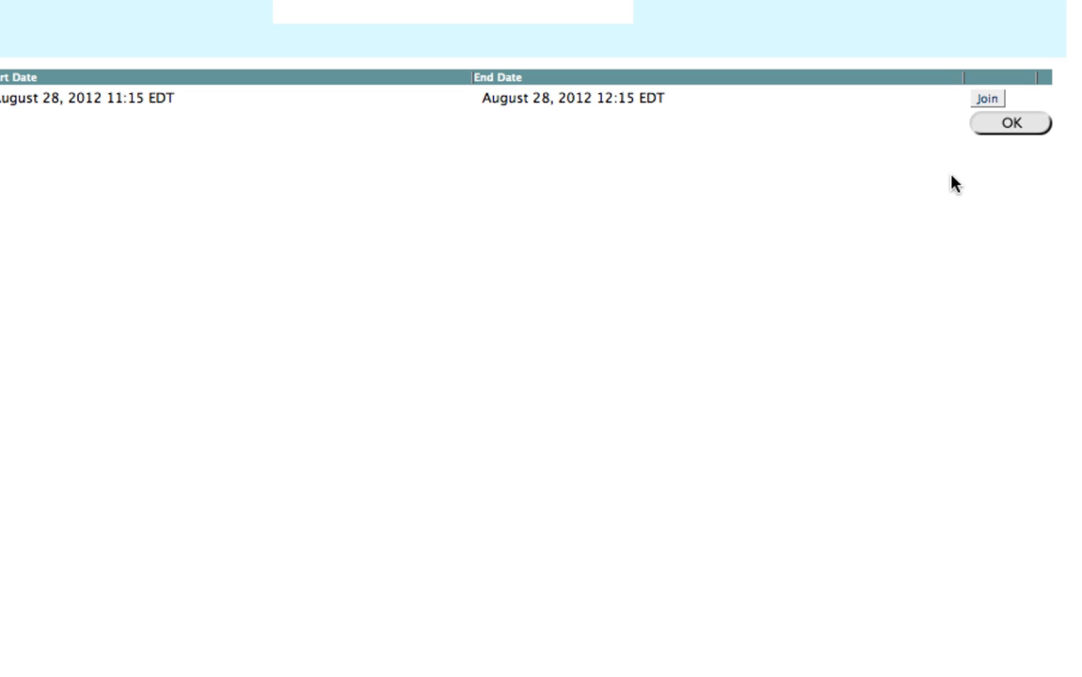
left_click(986, 98)
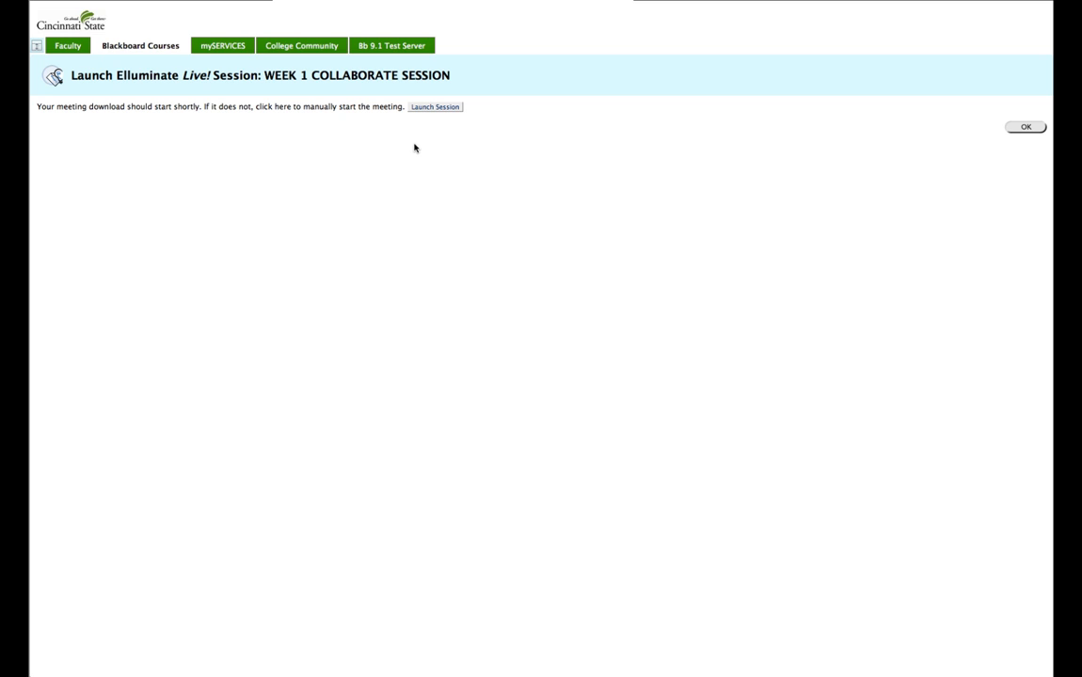
left_click(435, 105)
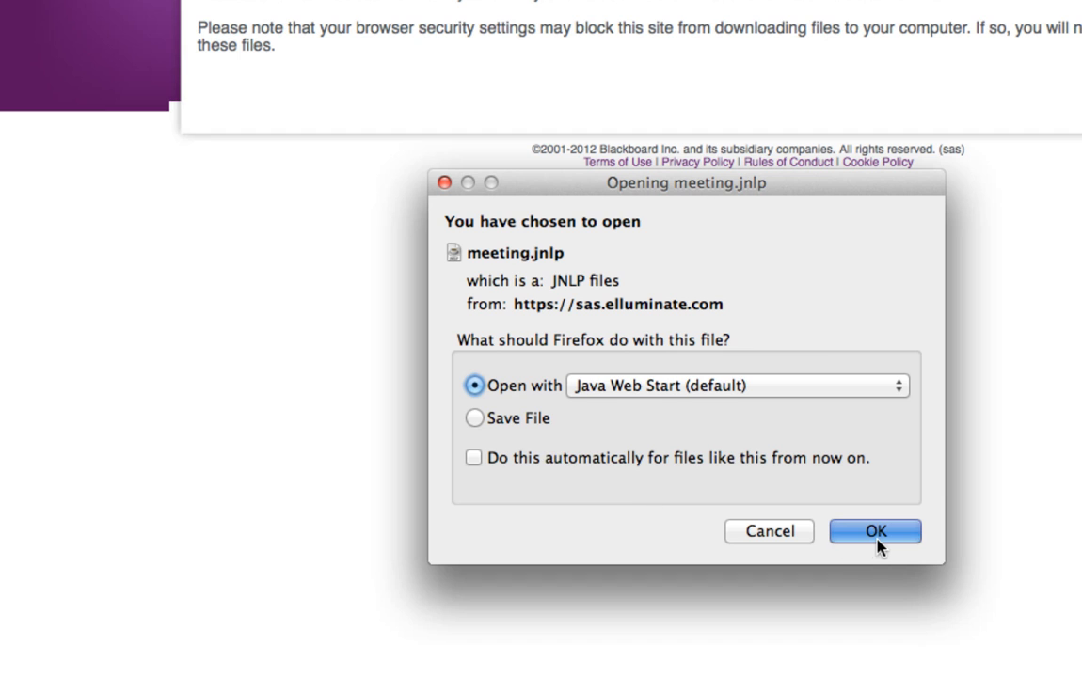
left_click(873, 531)
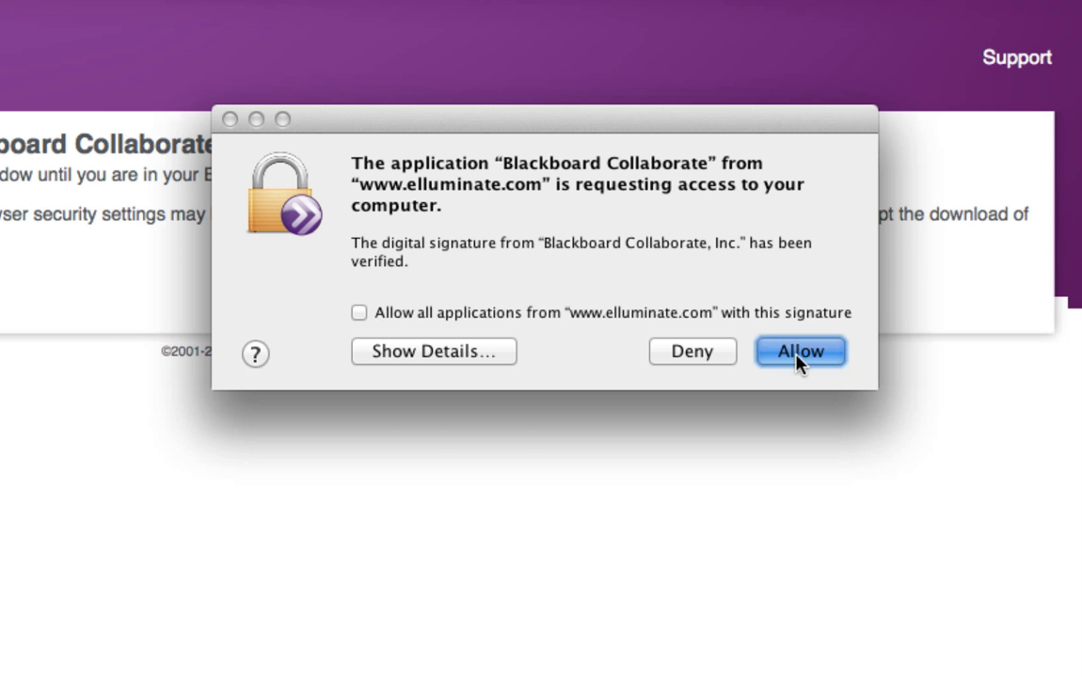
left_click(799, 352)
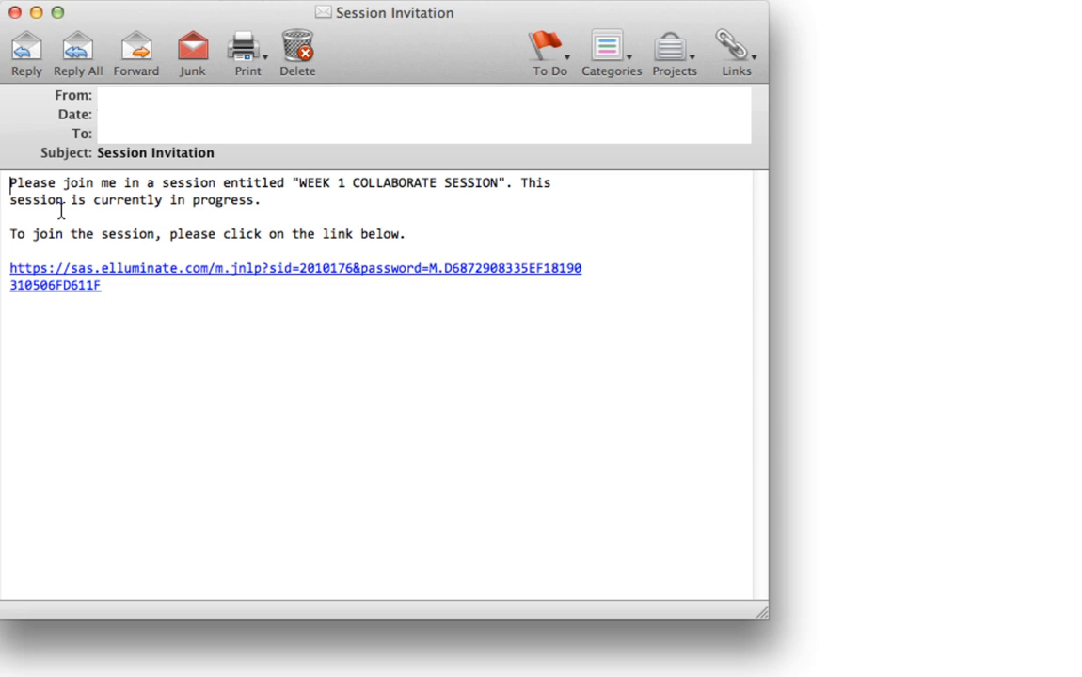
mouse_move(46, 256)
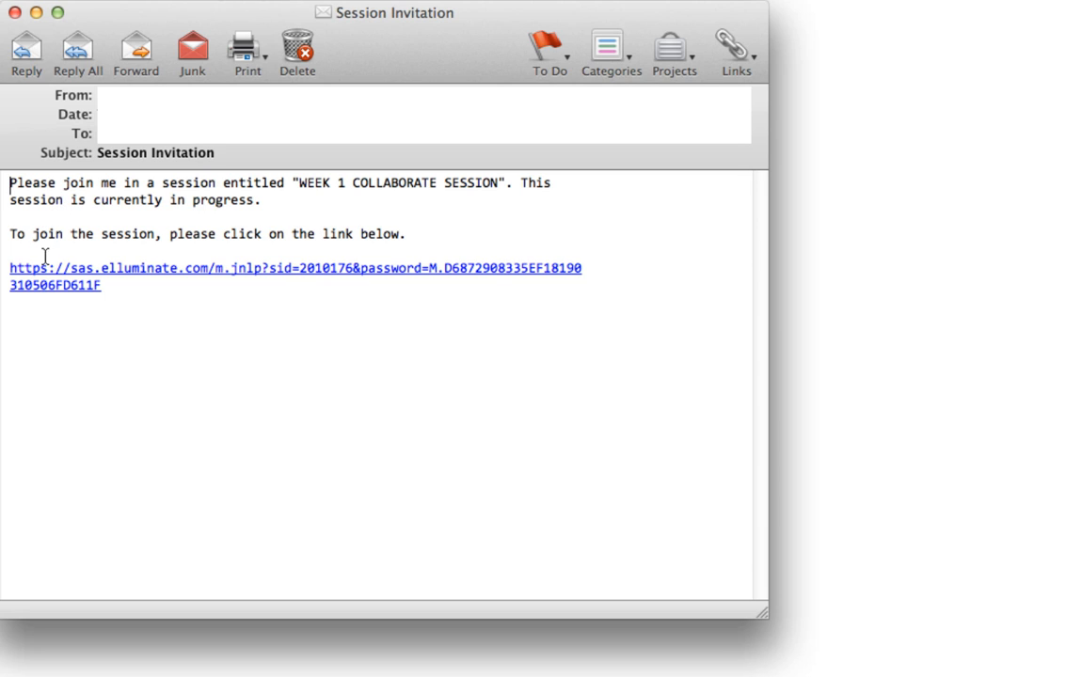
mouse_move(49, 289)
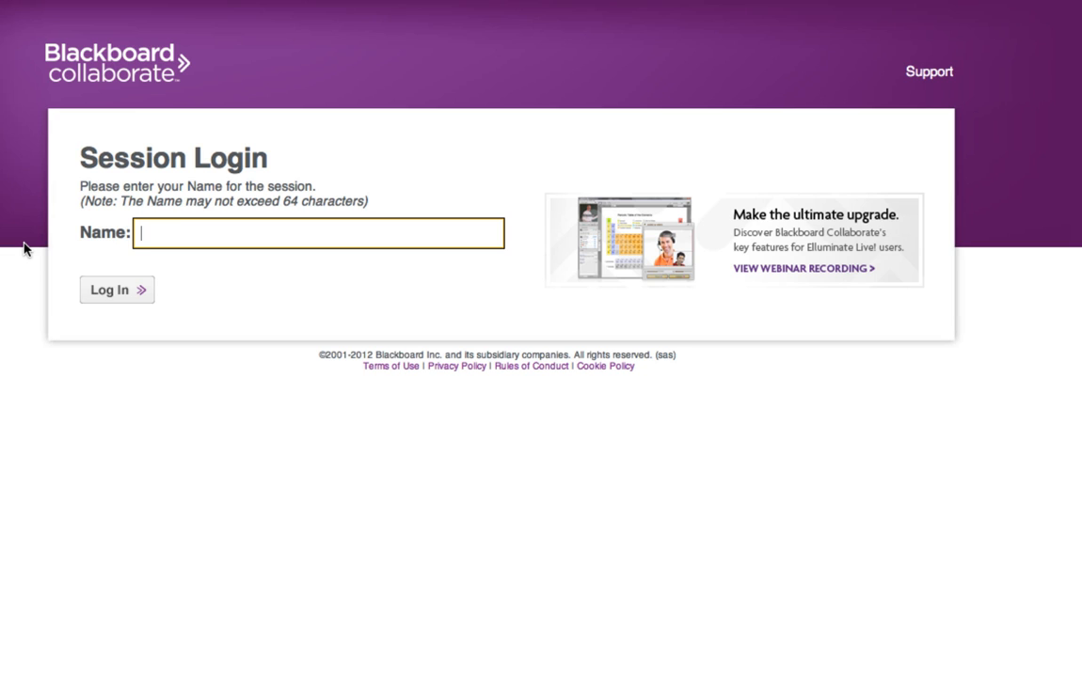
Step: Log into the Collaborate session as 'Paul' from the Session Login page
type("Paul")
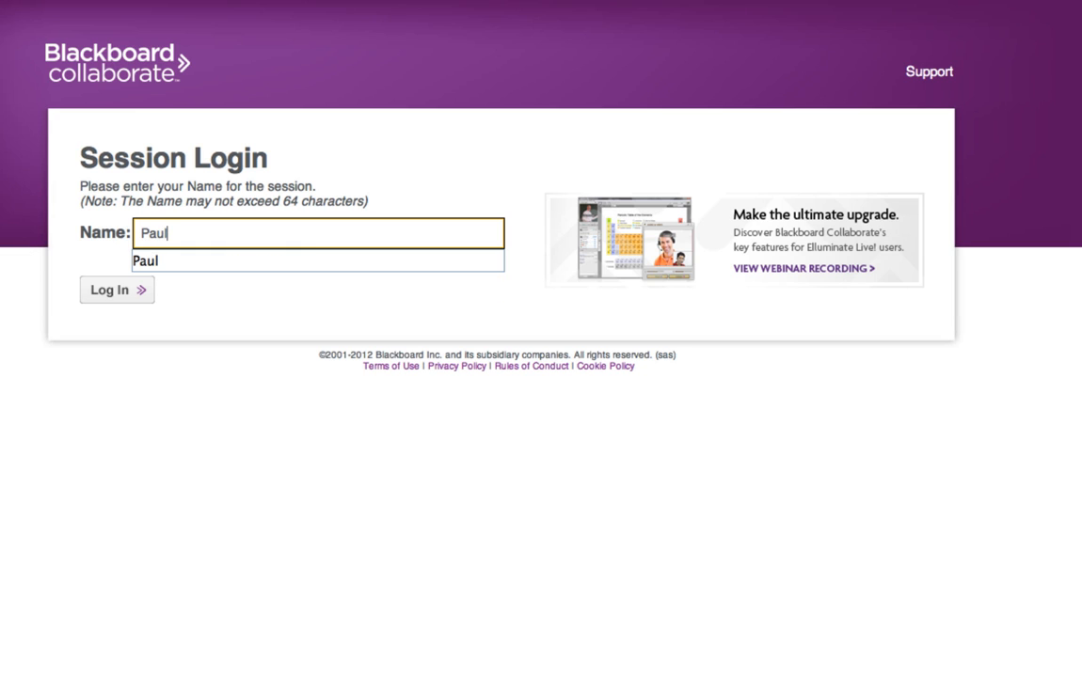
left_click(116, 289)
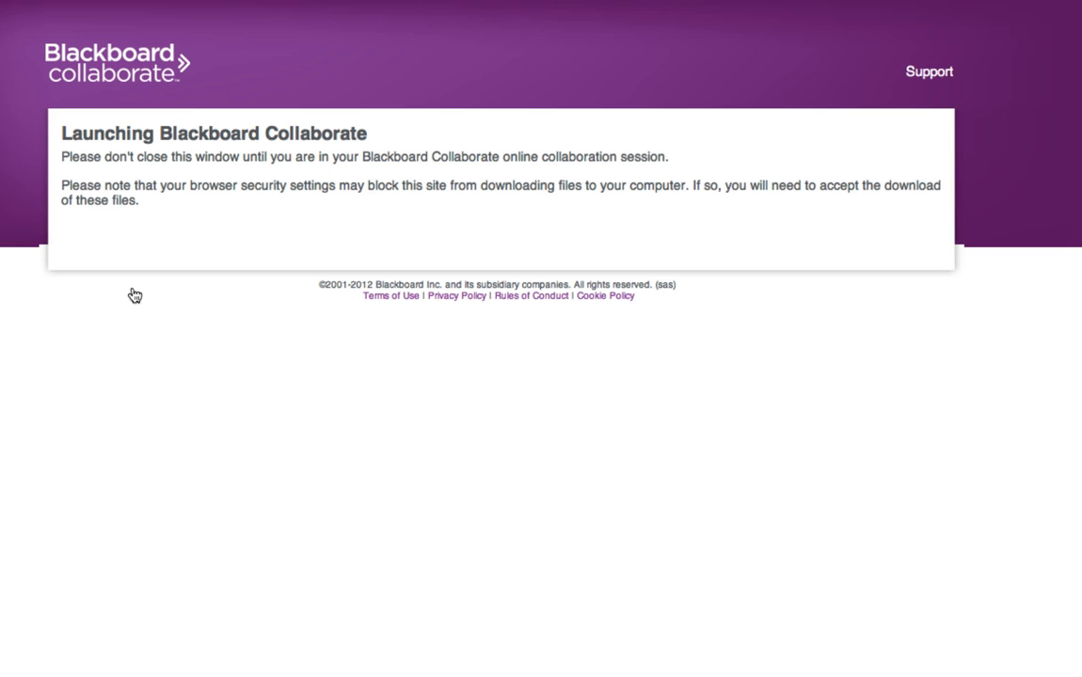